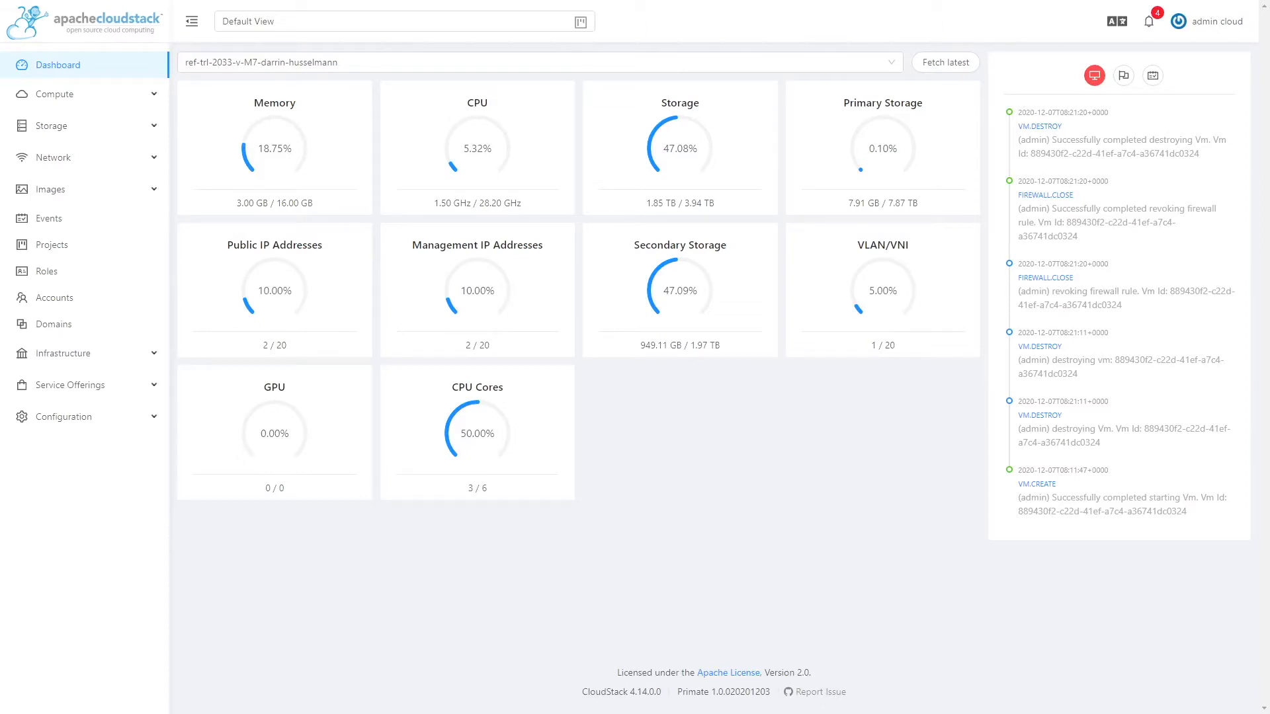
pyautogui.moveTo(650, 466)
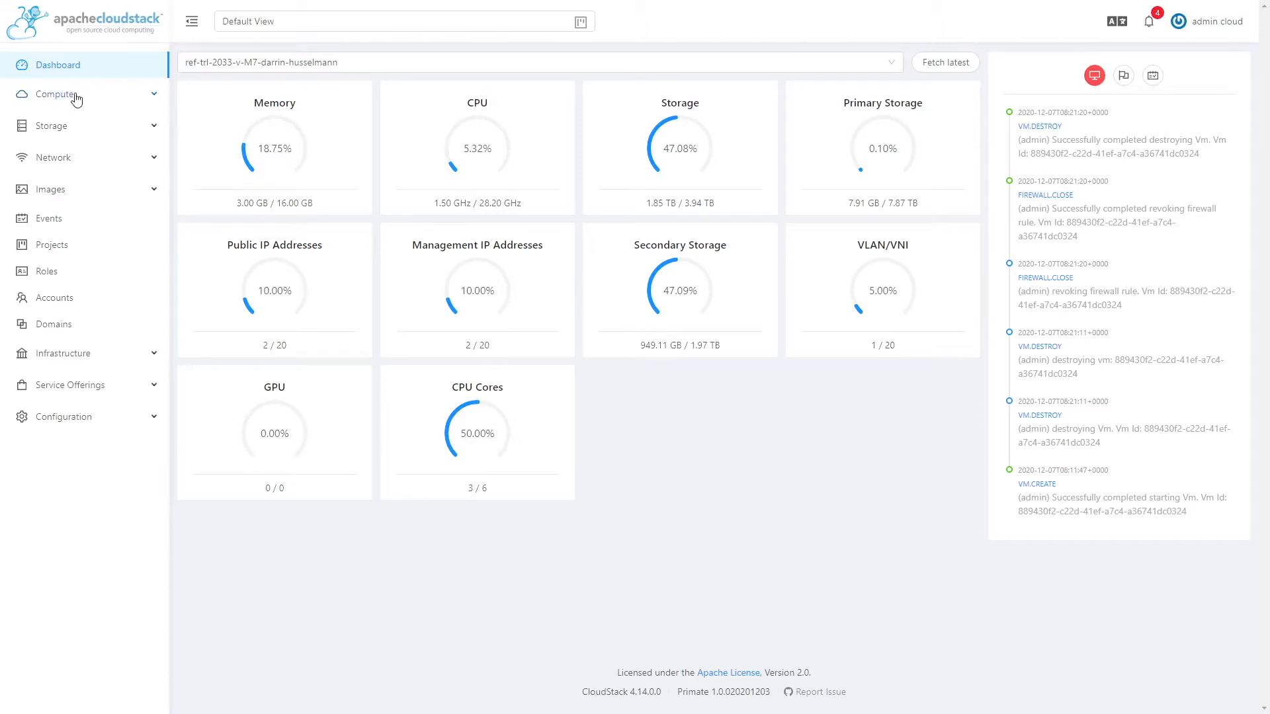
# Expand the Compute section to list Instances, Instance Groups, SSH Key Pairs and Affinity Groups
pyautogui.click(55, 94)
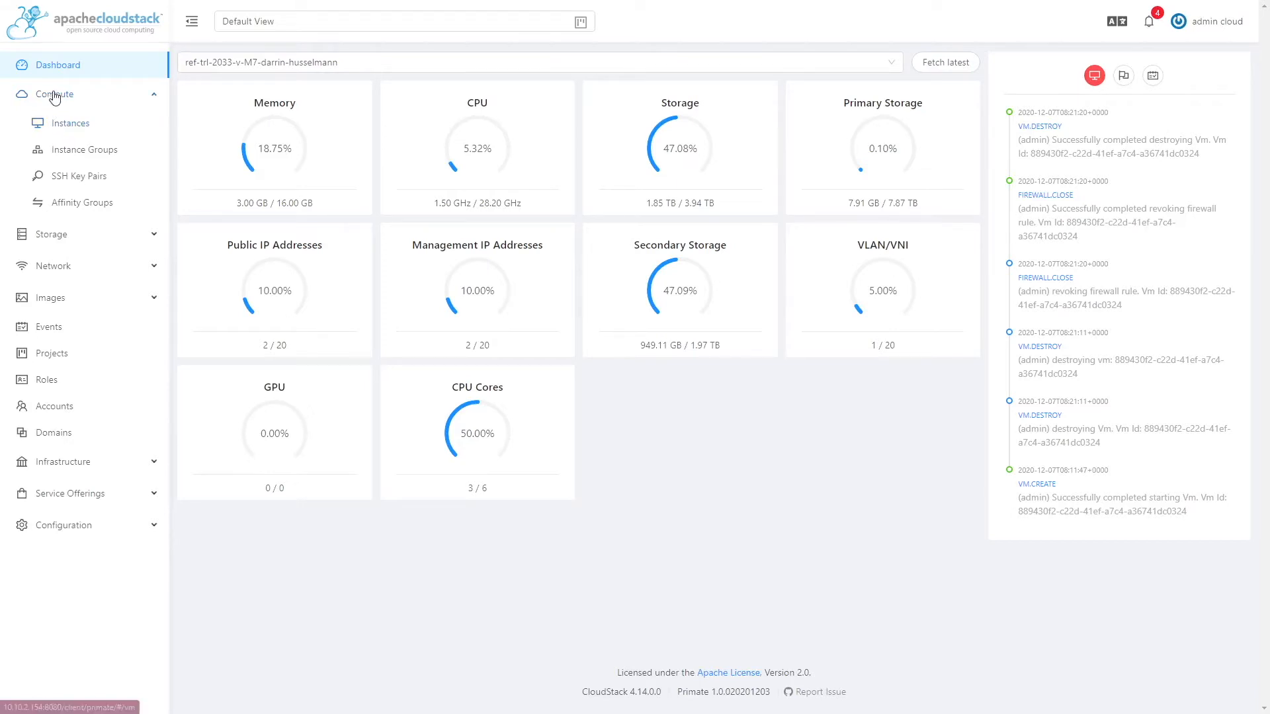
# Show the Instances list, currently empty
pyautogui.click(69, 123)
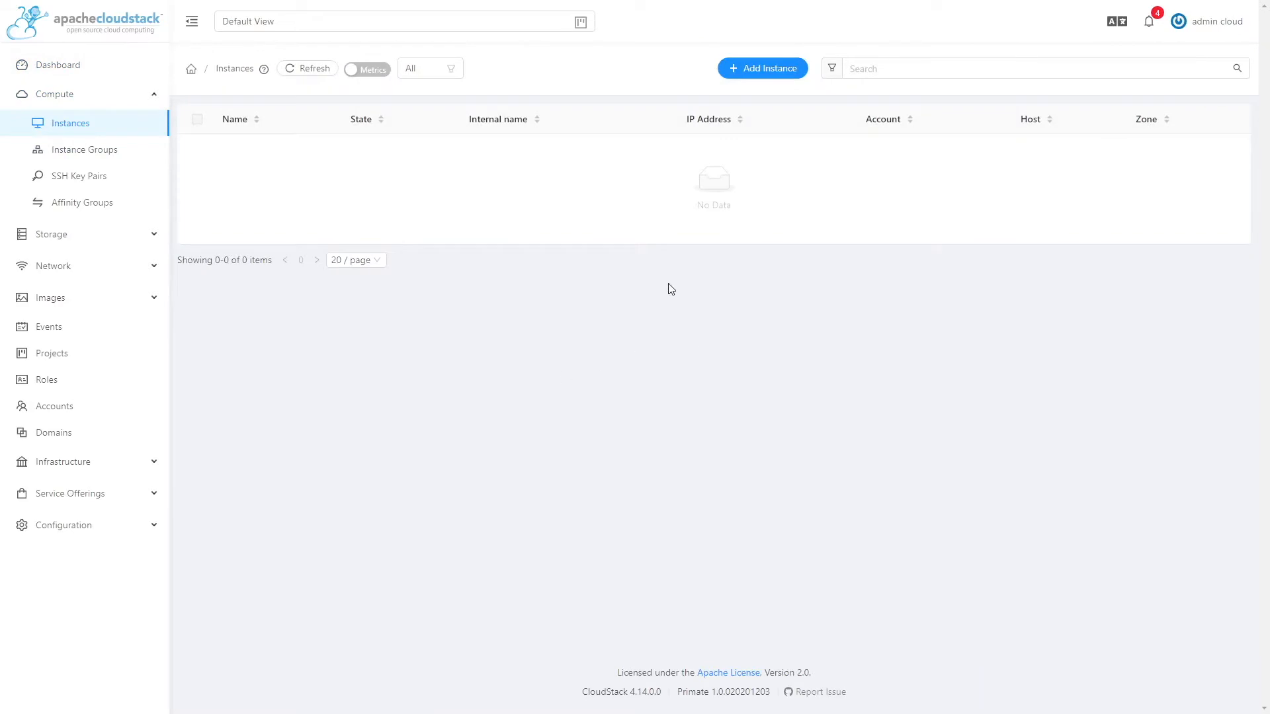
pyautogui.moveTo(770, 193)
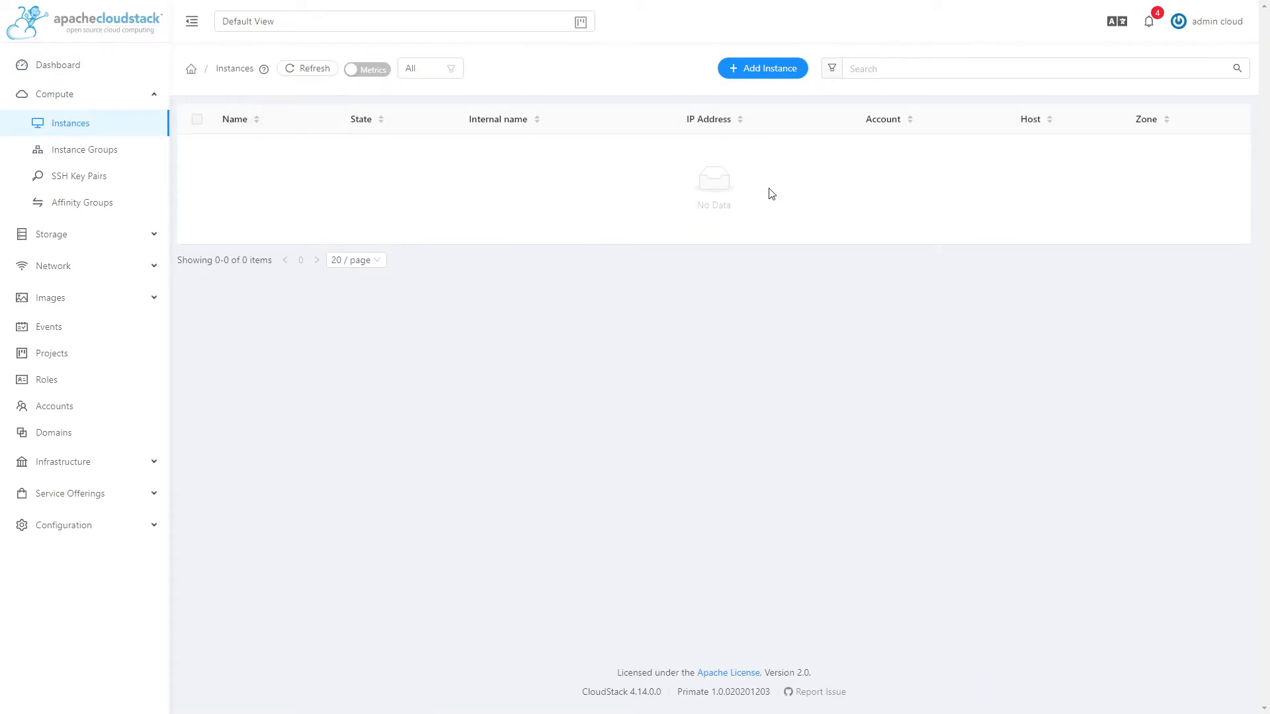
pyautogui.moveTo(445, 153)
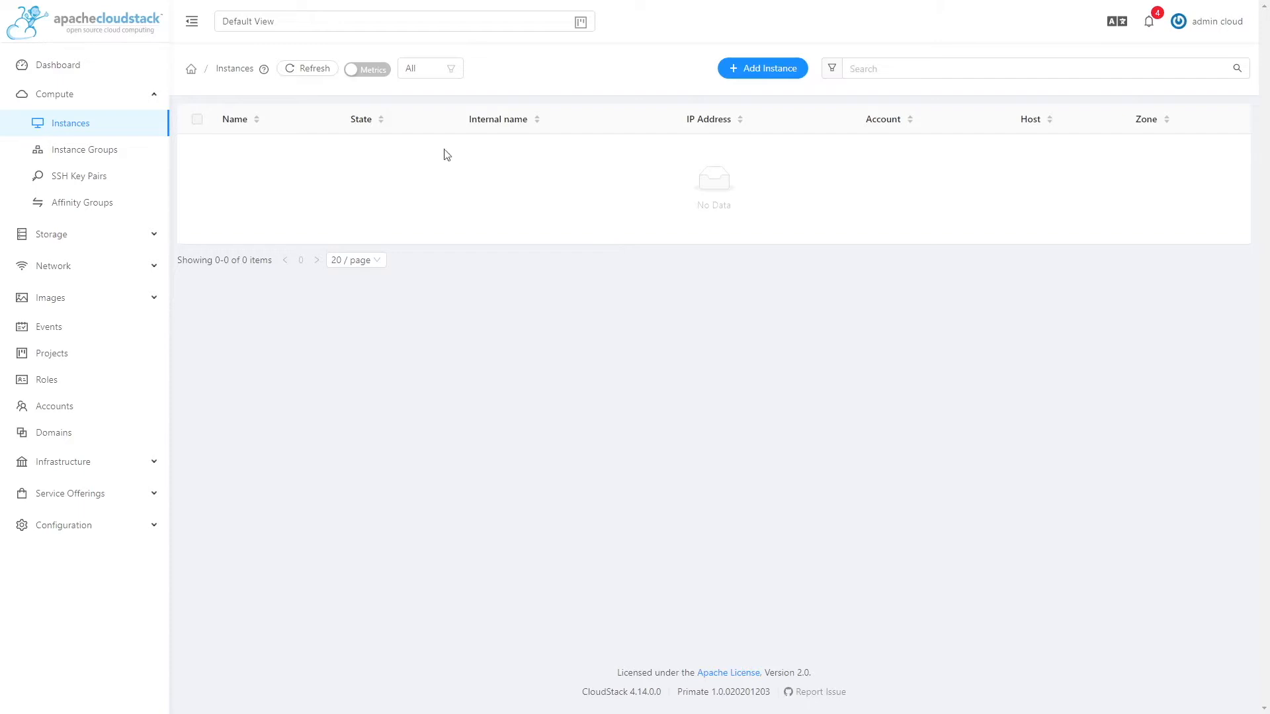
pyautogui.moveTo(769, 64)
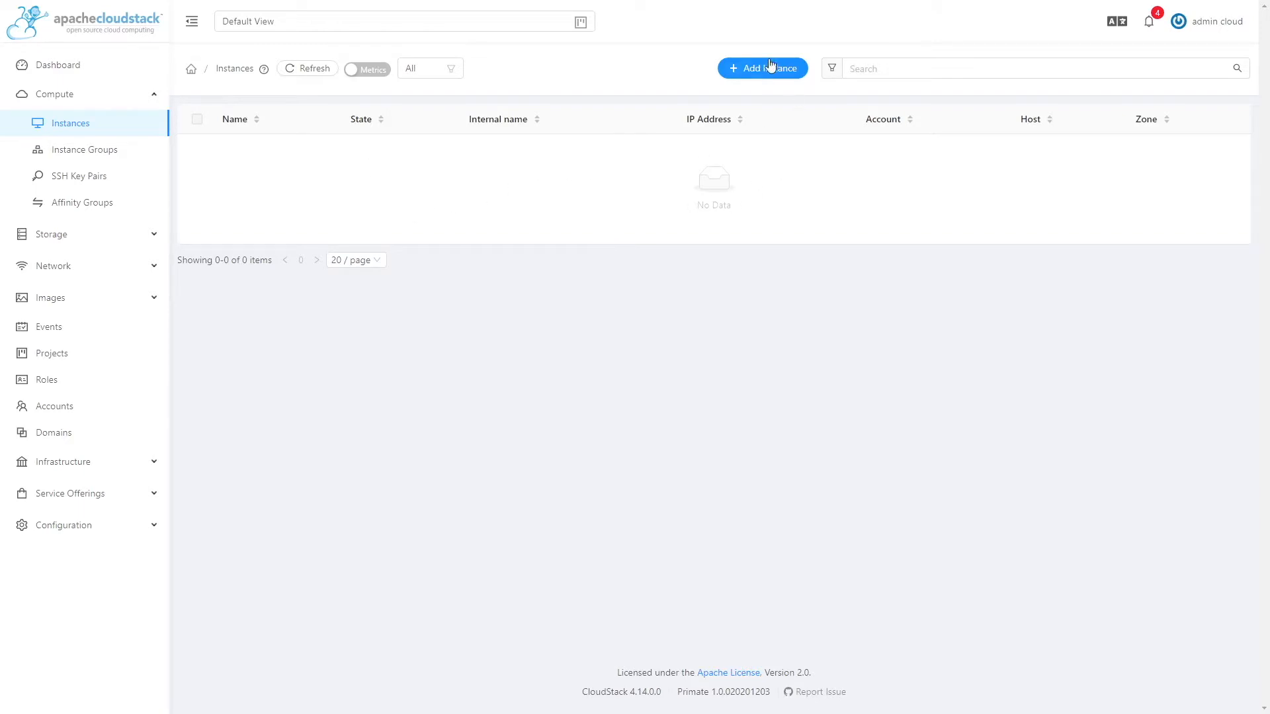
pyautogui.moveTo(767, 67)
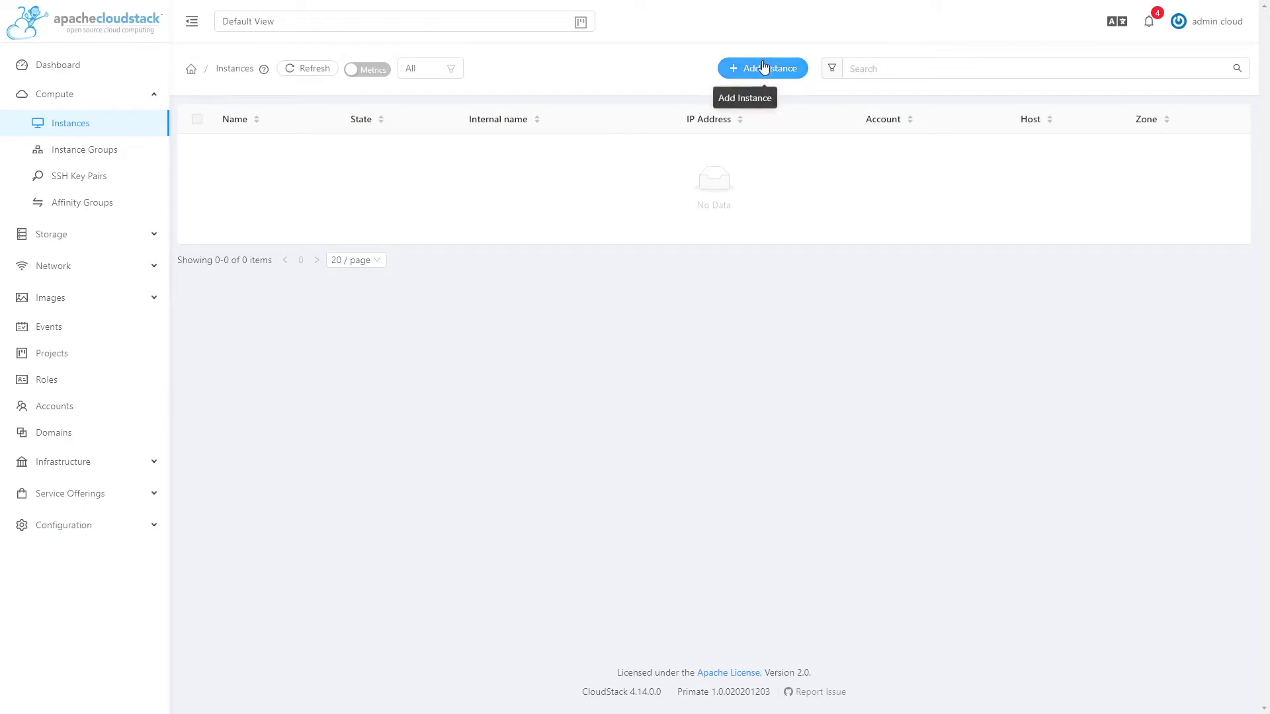
# Start a new instance with CentOS 5.3 and Small Instance preselected, and review the available hosts
pyautogui.click(761, 69)
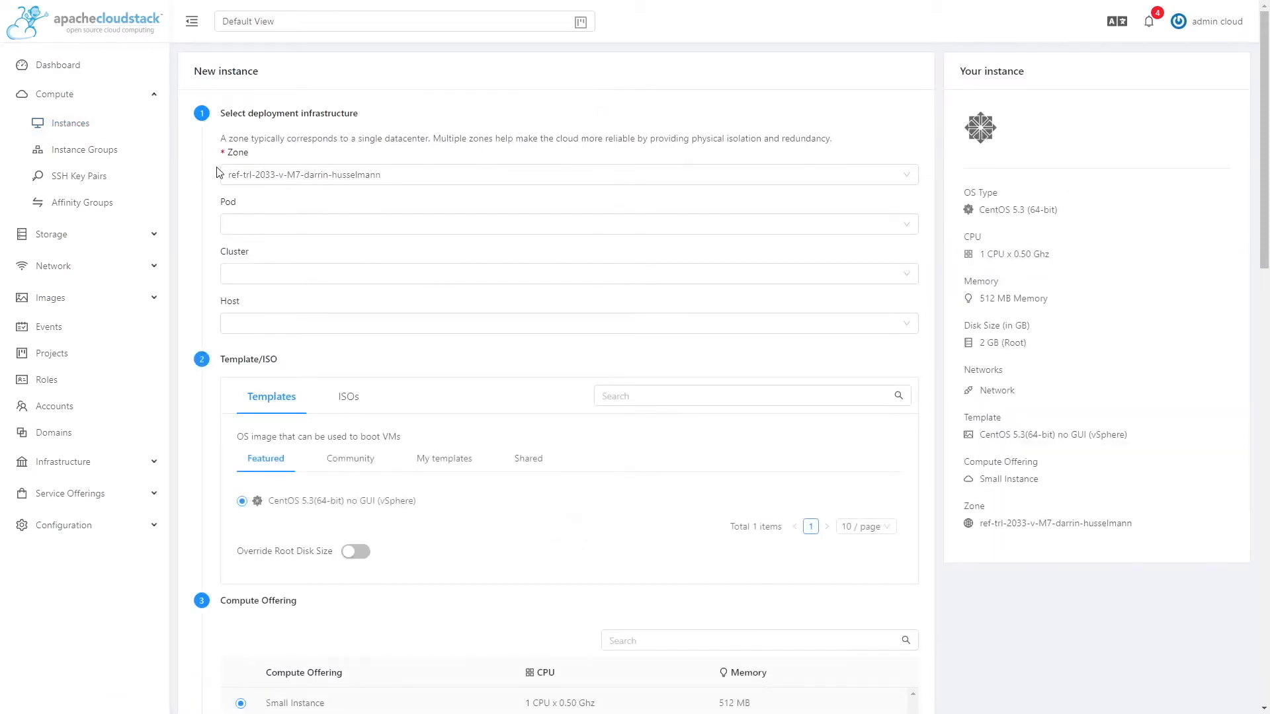
pyautogui.moveTo(464, 179)
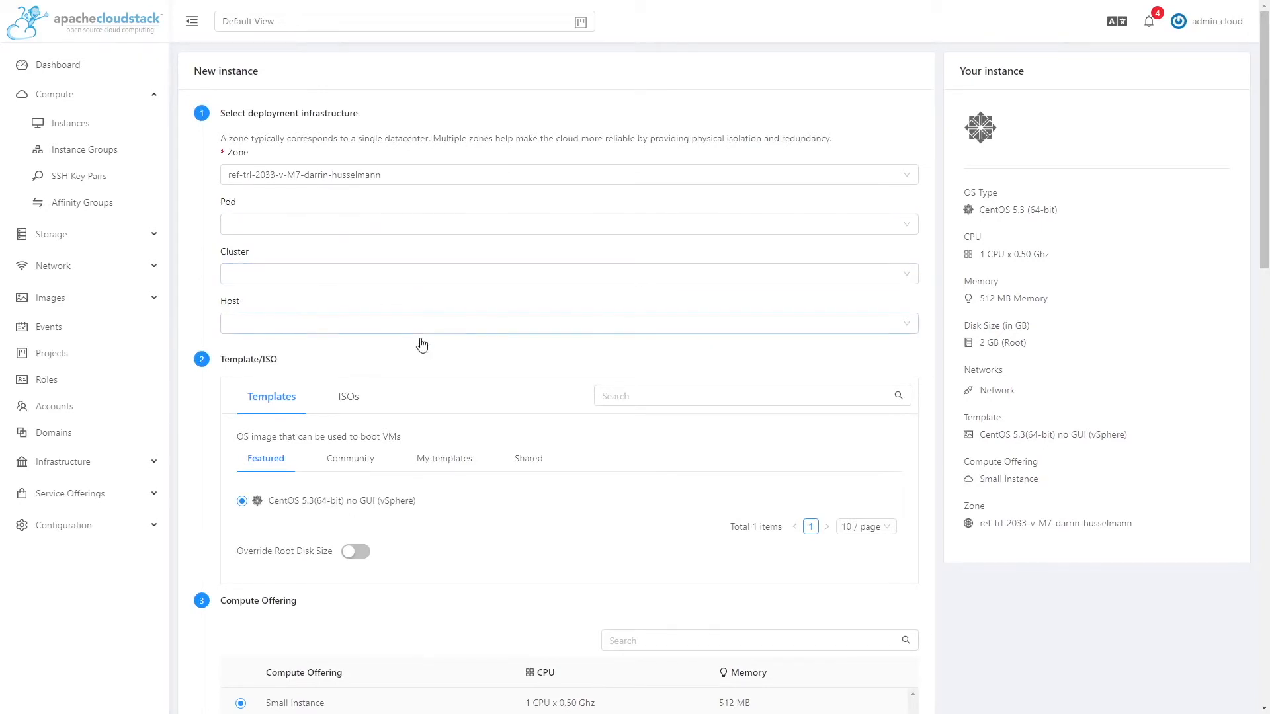
pyautogui.moveTo(412, 340)
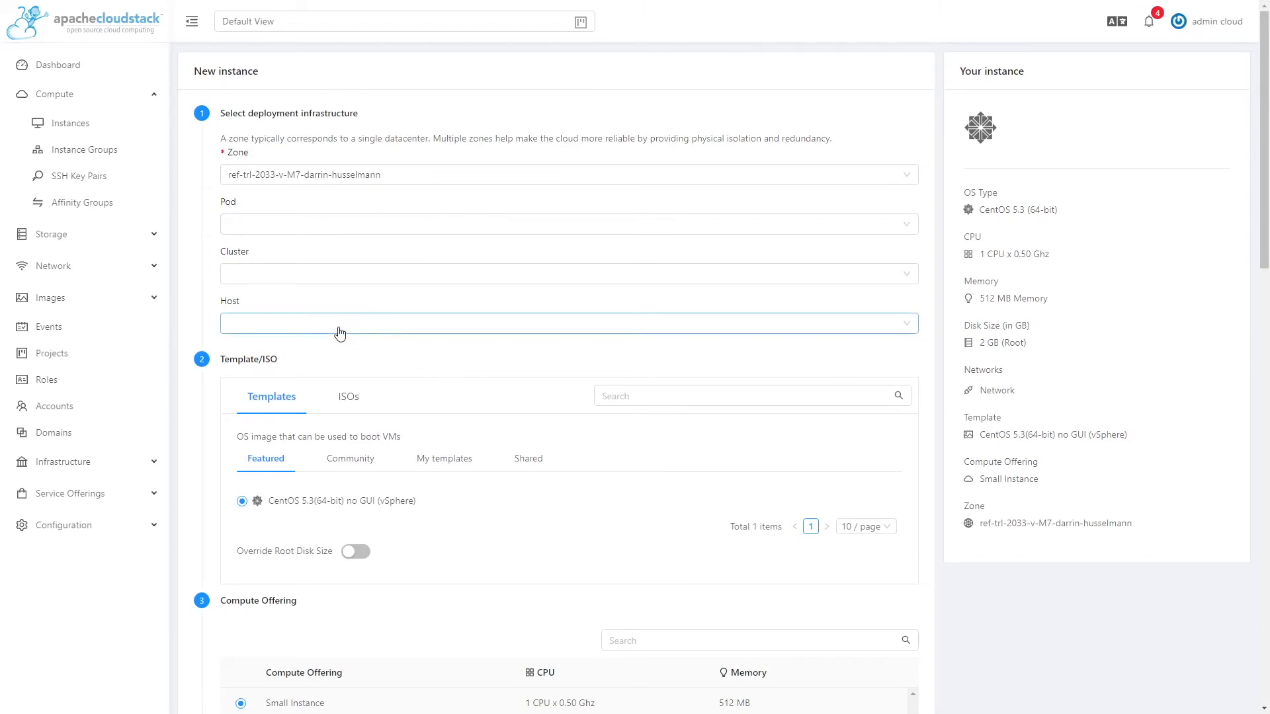
pyautogui.click(566, 334)
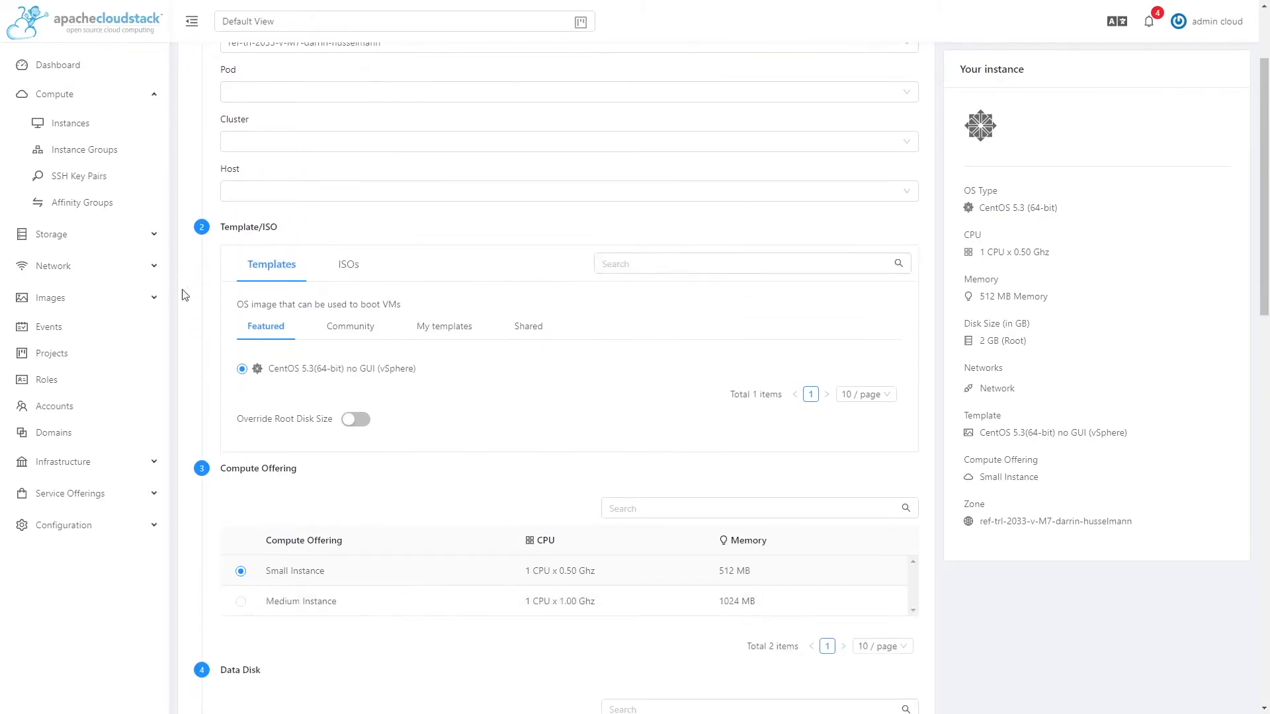
pyautogui.moveTo(205, 246)
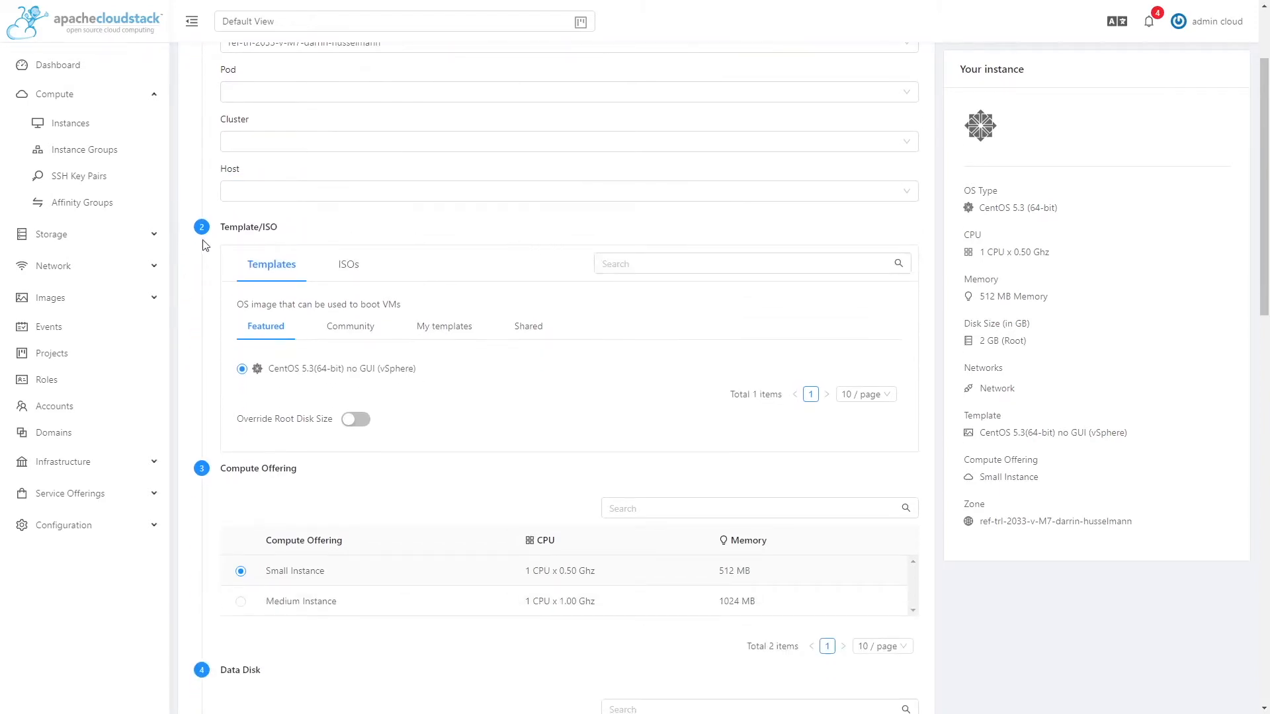
pyautogui.moveTo(283, 251)
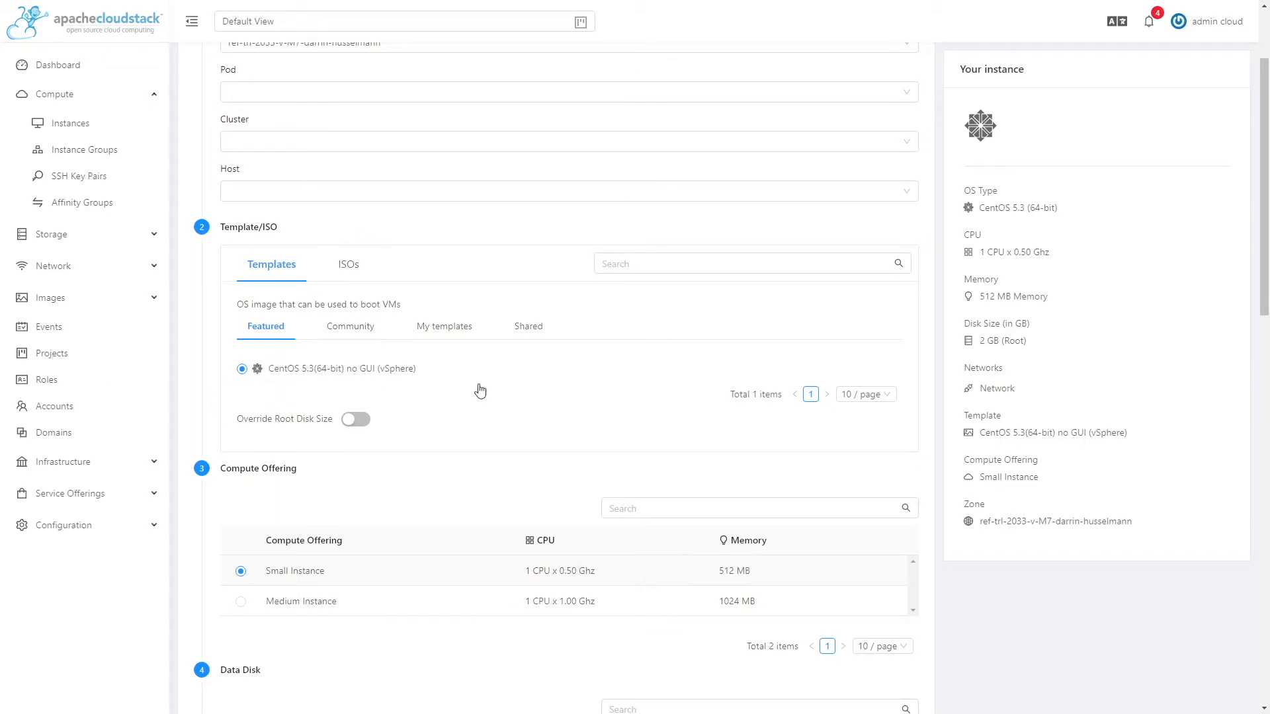
pyautogui.moveTo(301, 394)
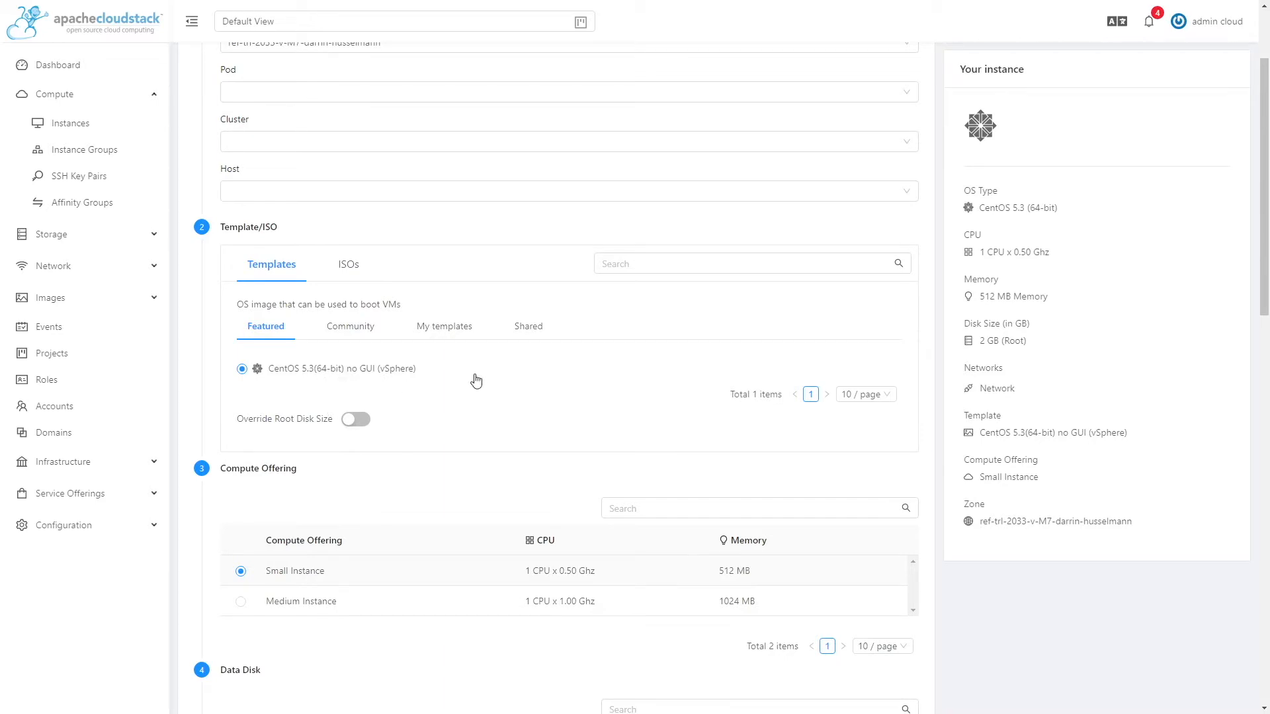
pyautogui.moveTo(355, 275)
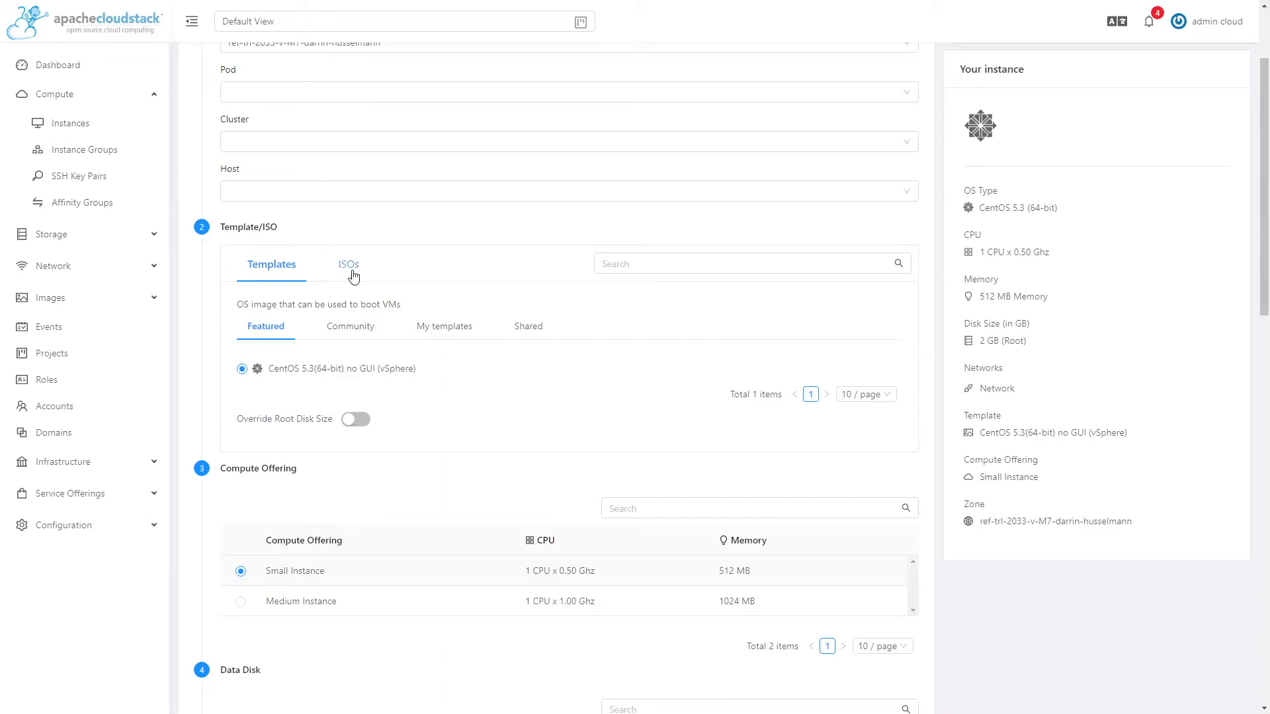
pyautogui.click(348, 263)
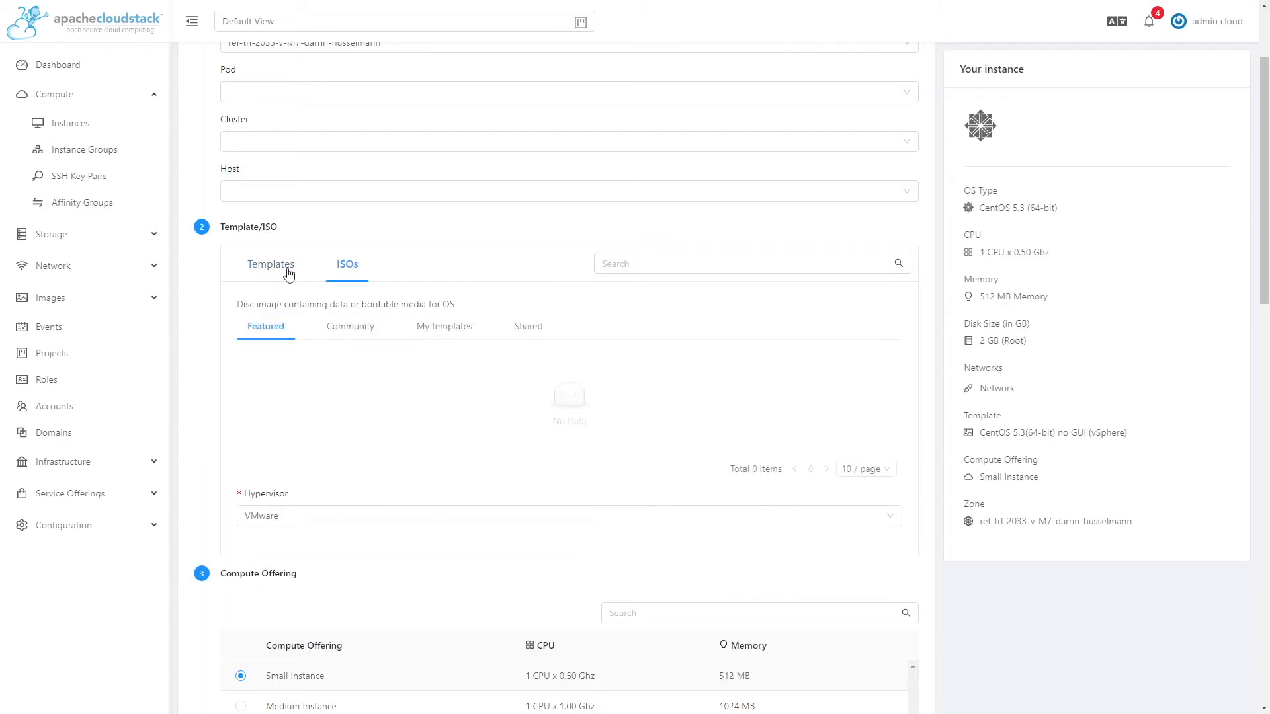
pyautogui.click(270, 264)
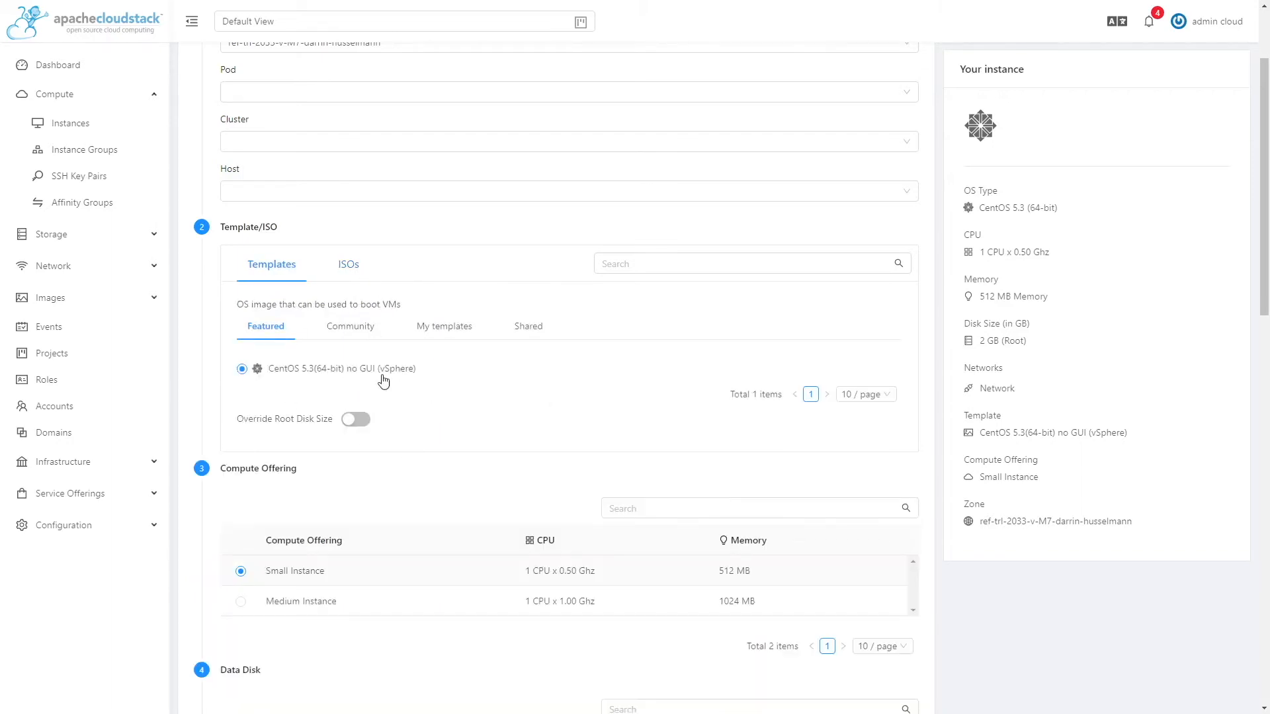
pyautogui.moveTo(135, 293)
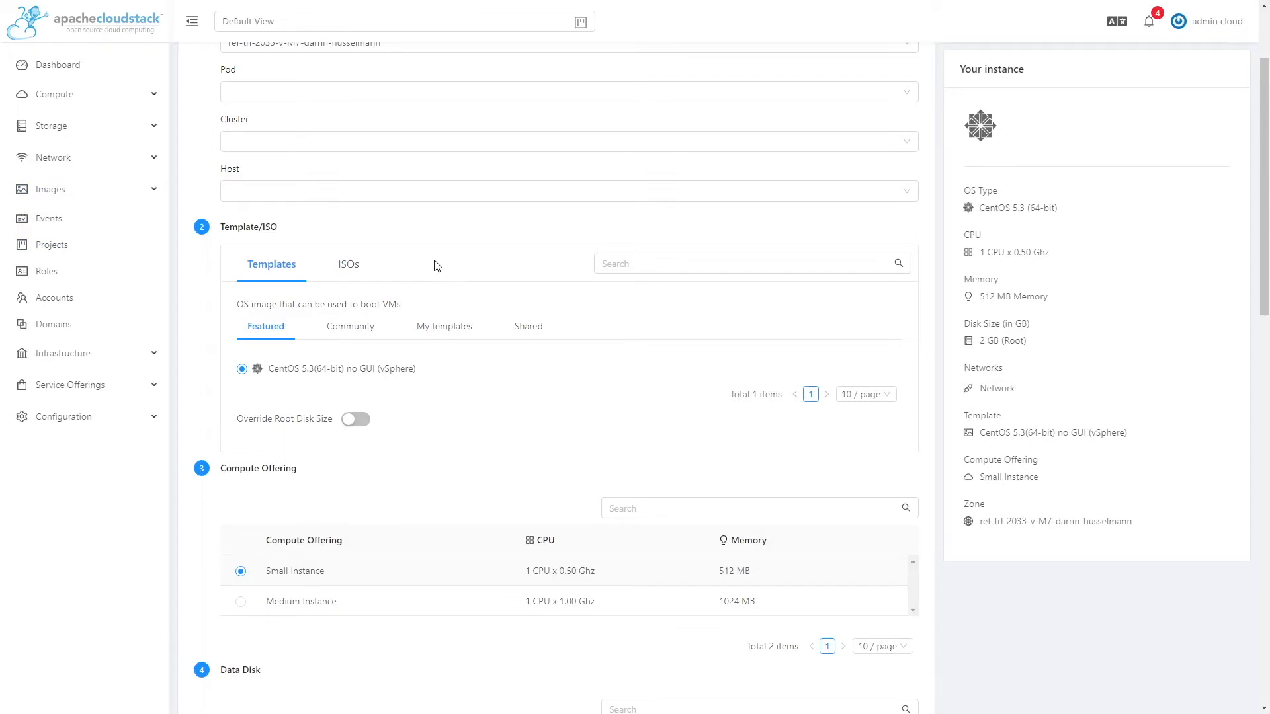
pyautogui.scroll(-3)
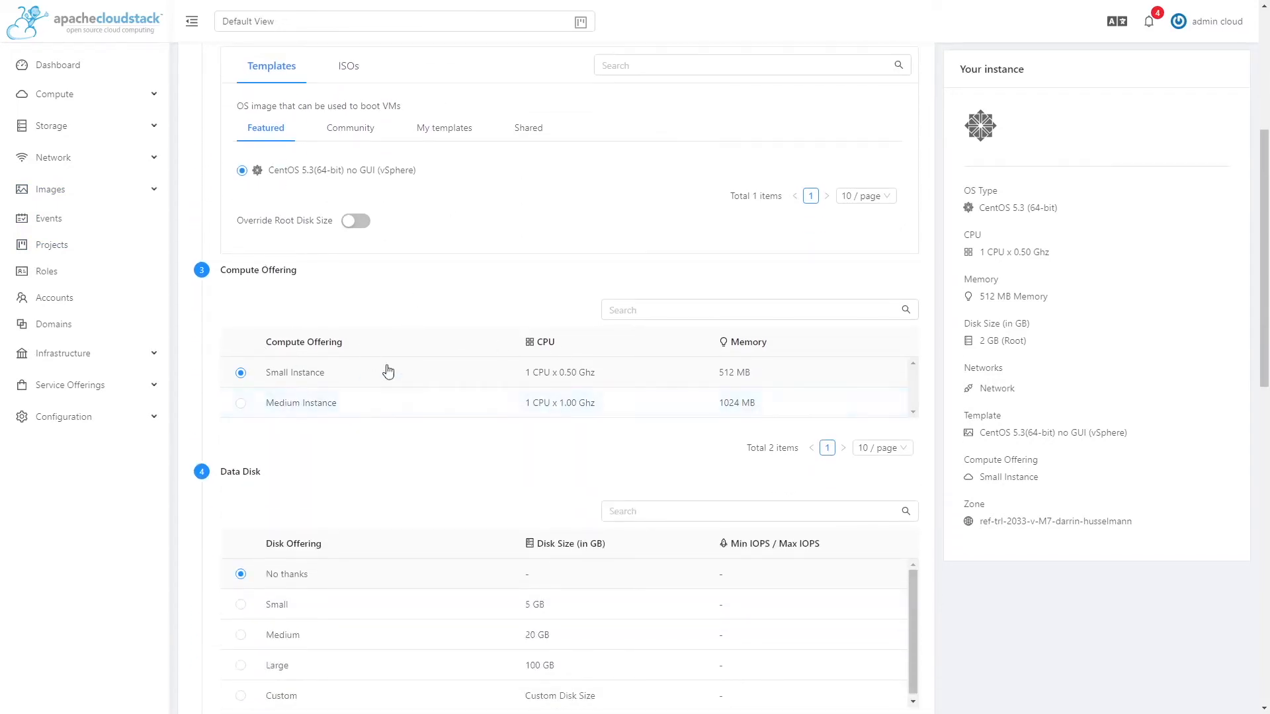
pyautogui.moveTo(524, 399)
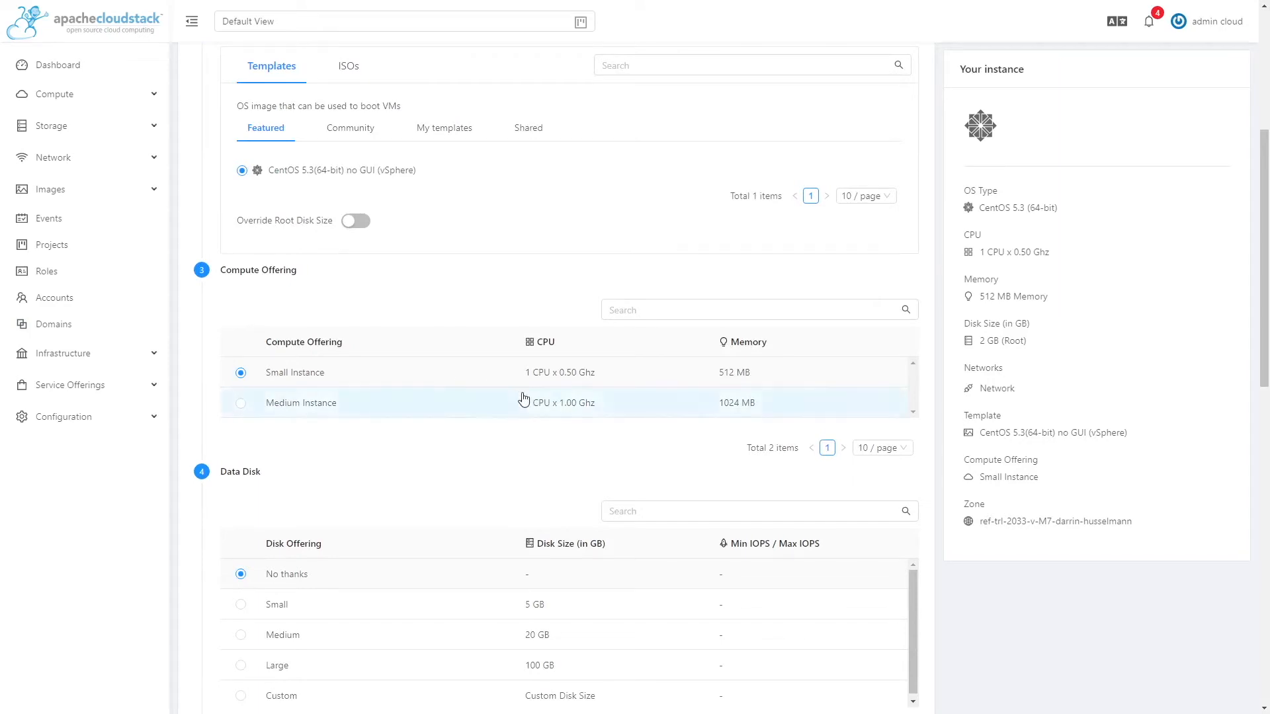
pyautogui.moveTo(534, 386)
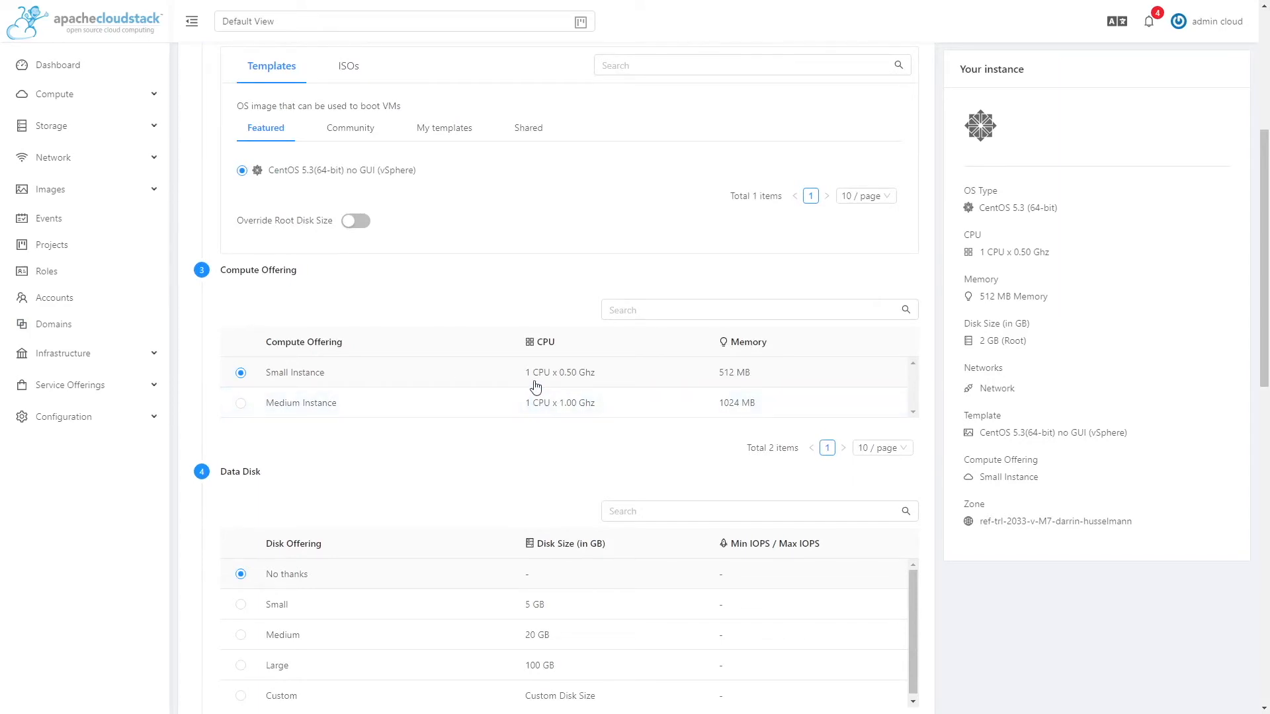
pyautogui.moveTo(722, 401)
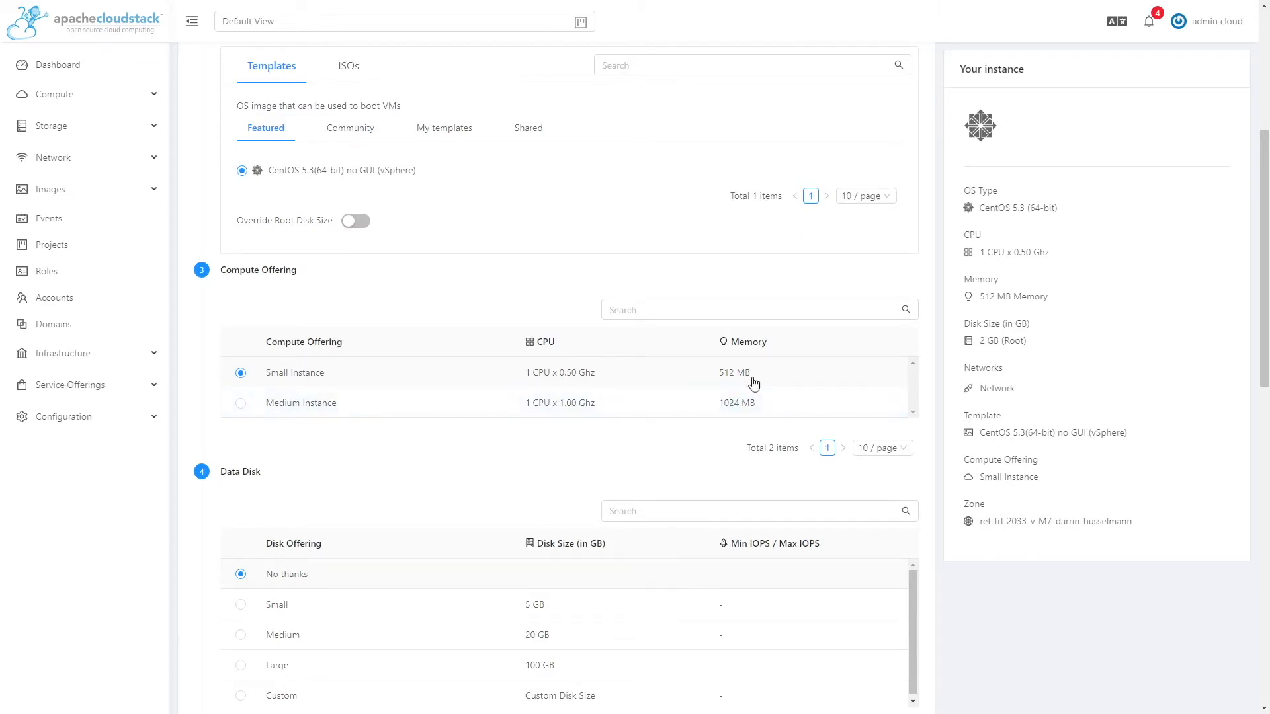
pyautogui.moveTo(342, 308)
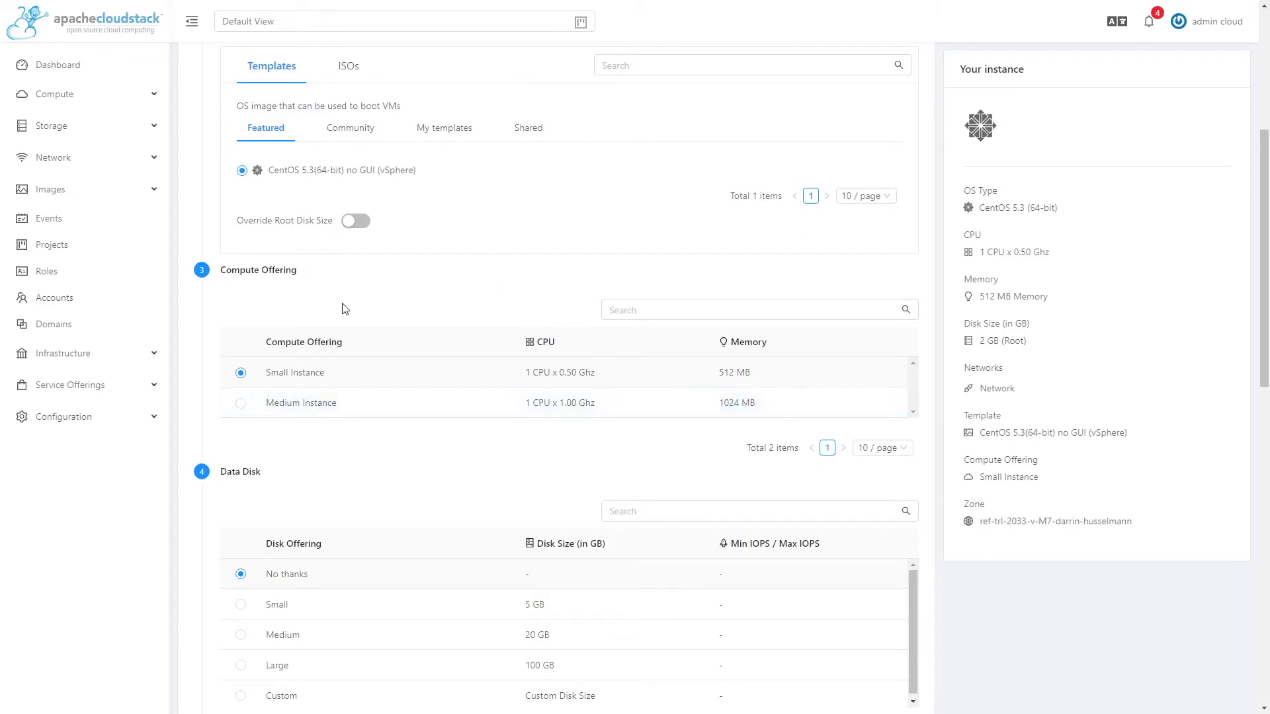
# Leave Data Disk at 'No thanks' and keep the L2 'Network' as the default network
pyautogui.scroll(-3)
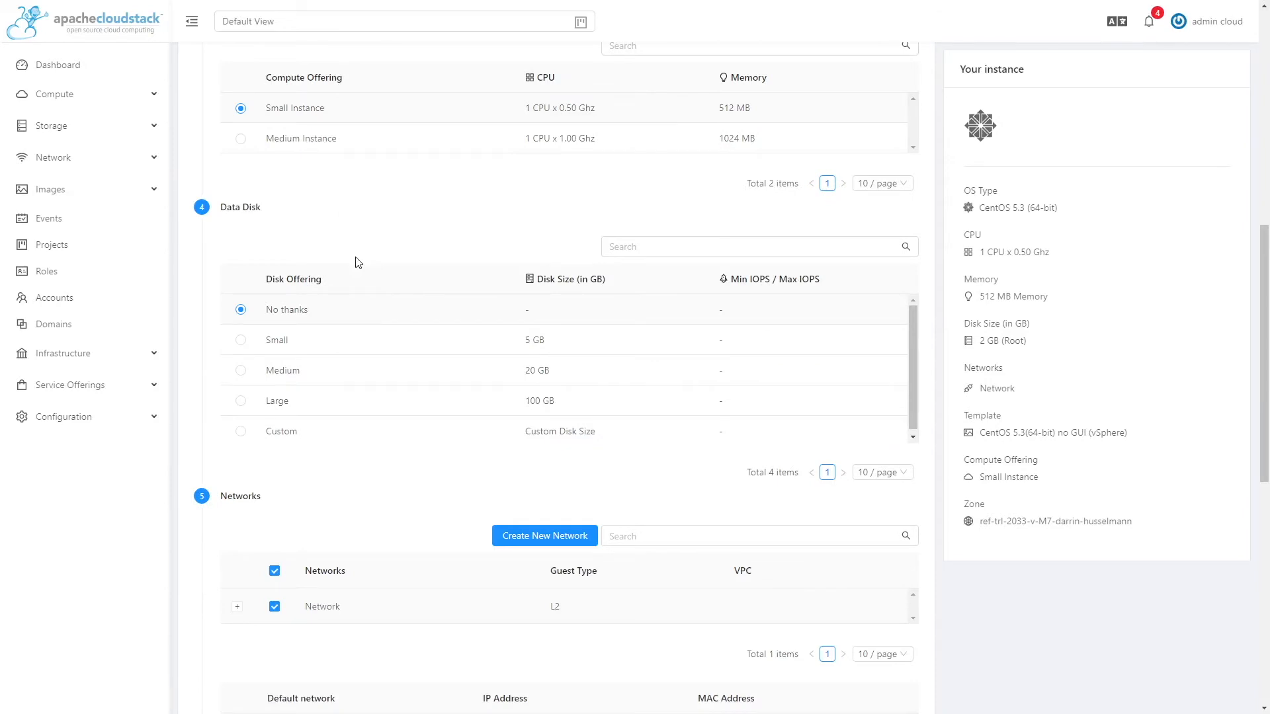
pyautogui.moveTo(341, 250)
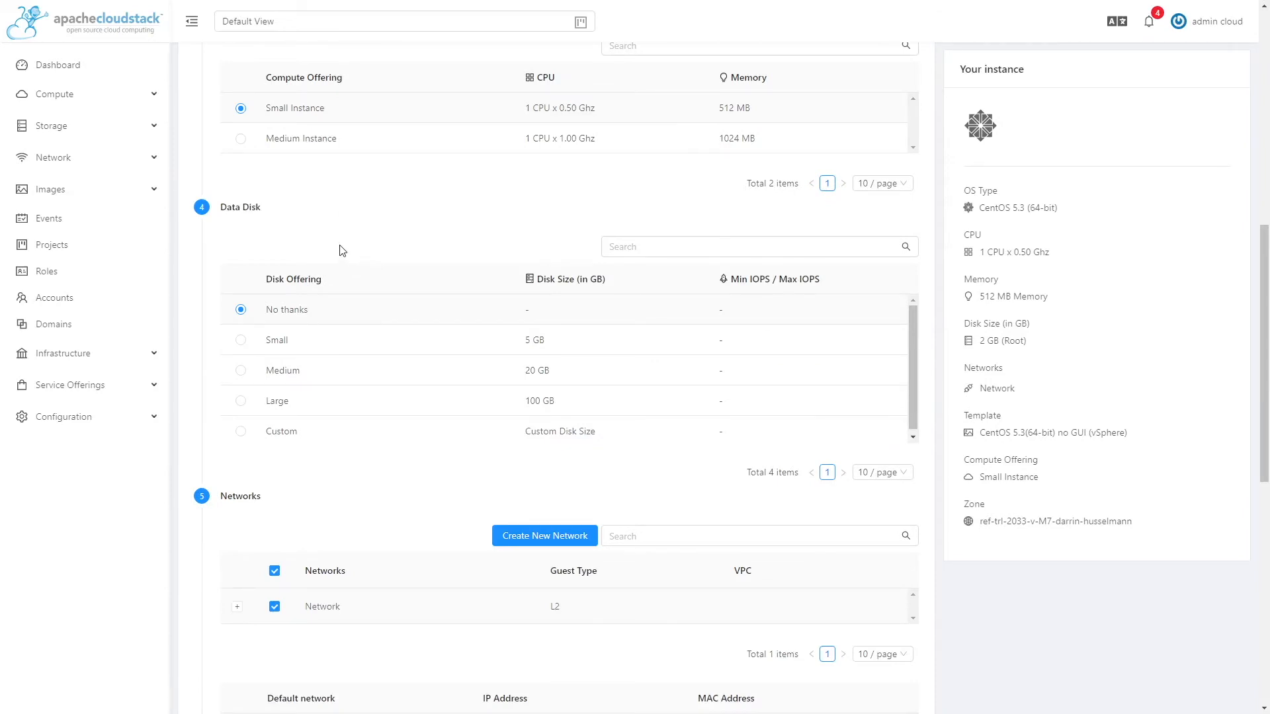
pyautogui.moveTo(396, 236)
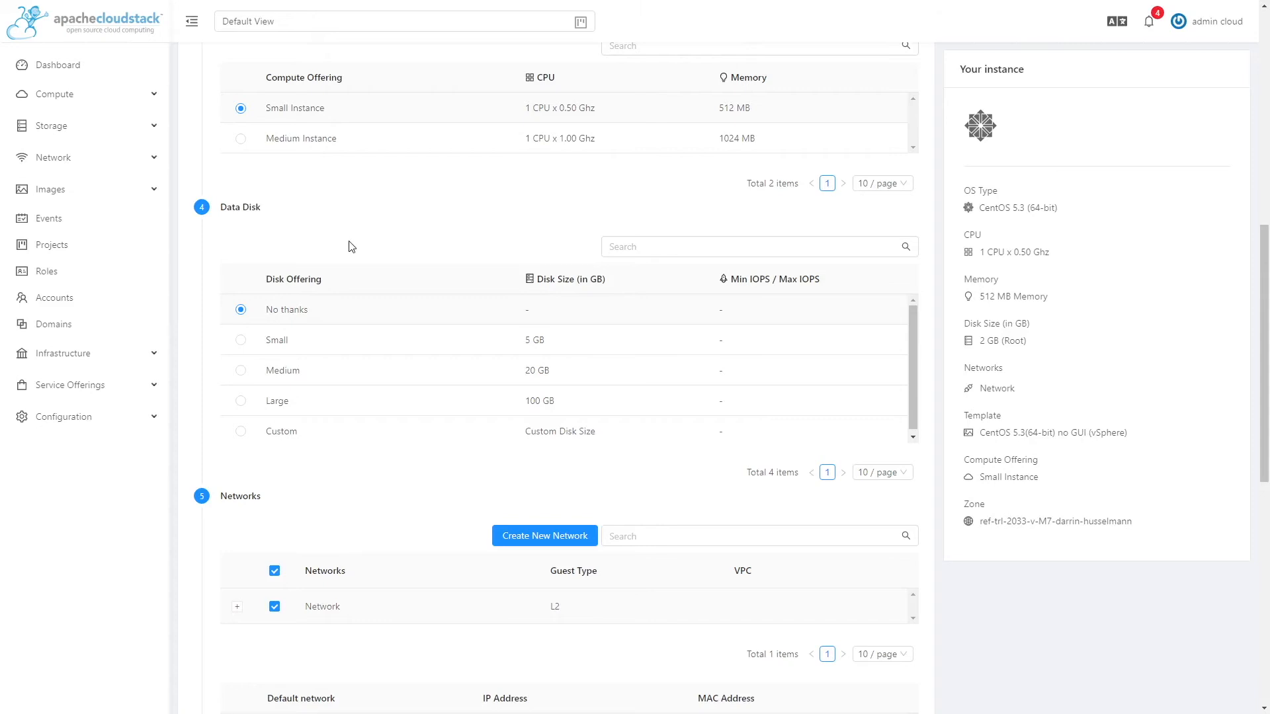
pyautogui.moveTo(344, 252)
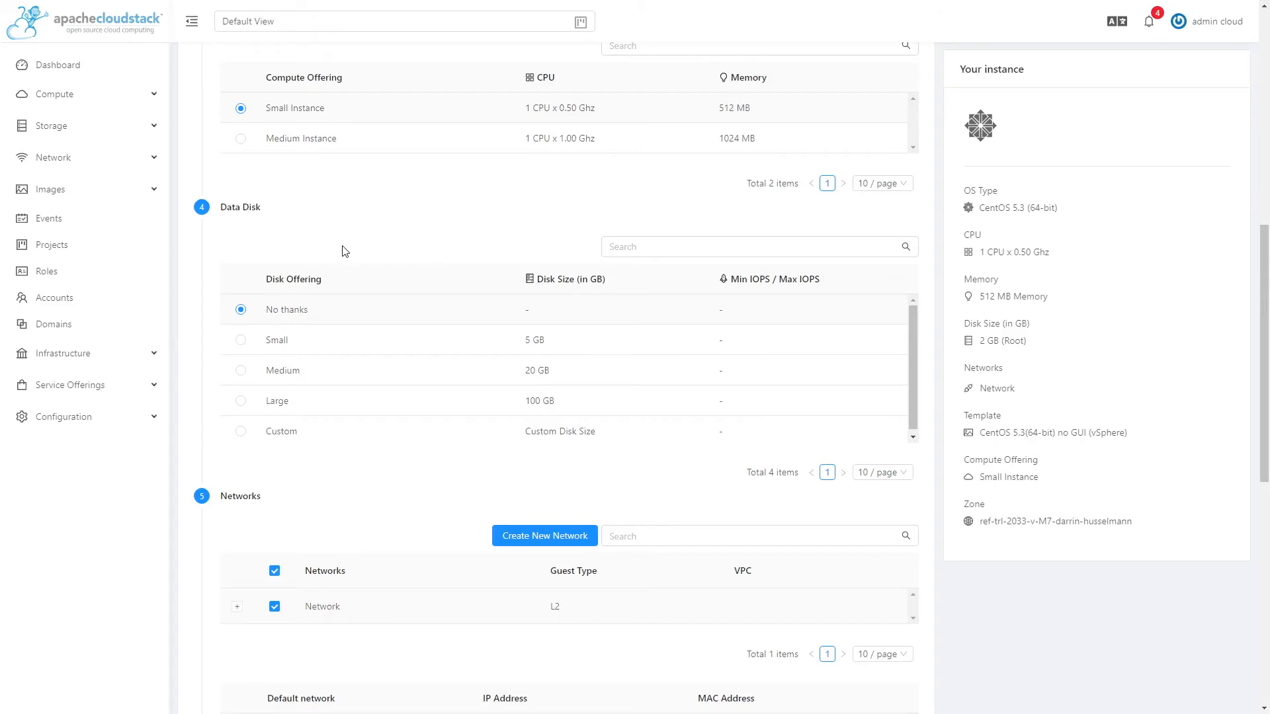
pyautogui.moveTo(434, 212)
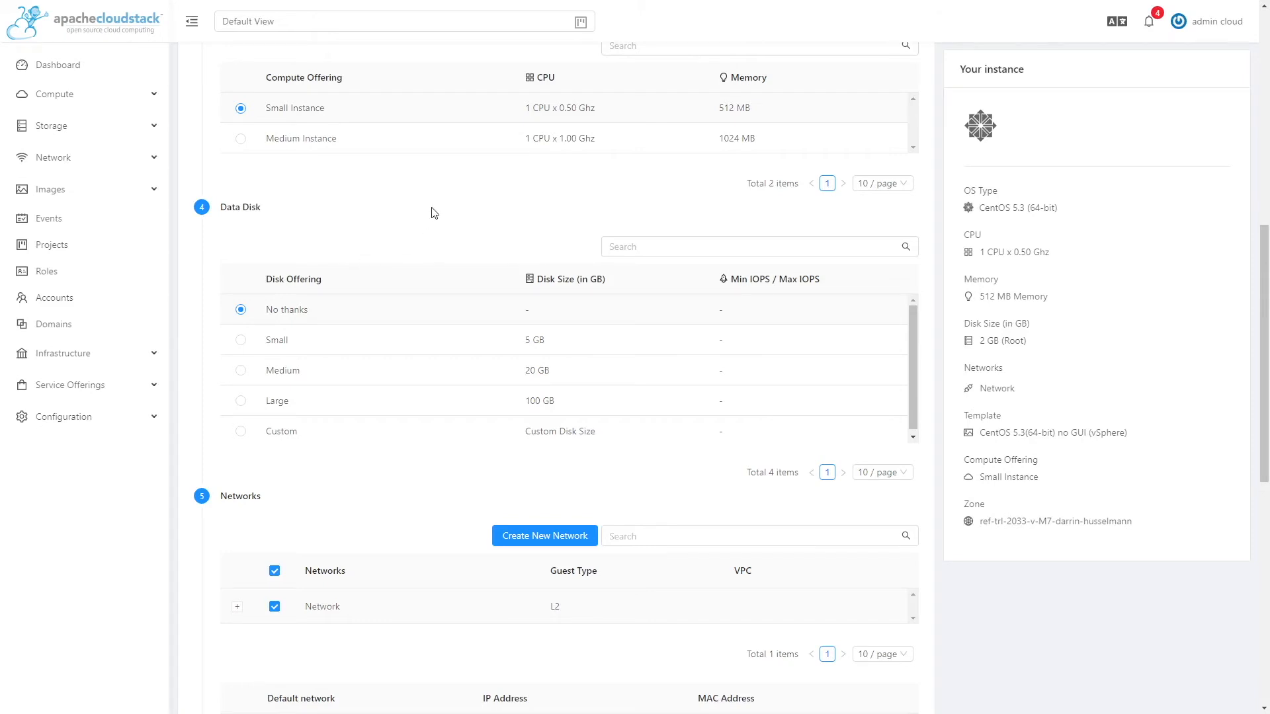
pyautogui.scroll(-3)
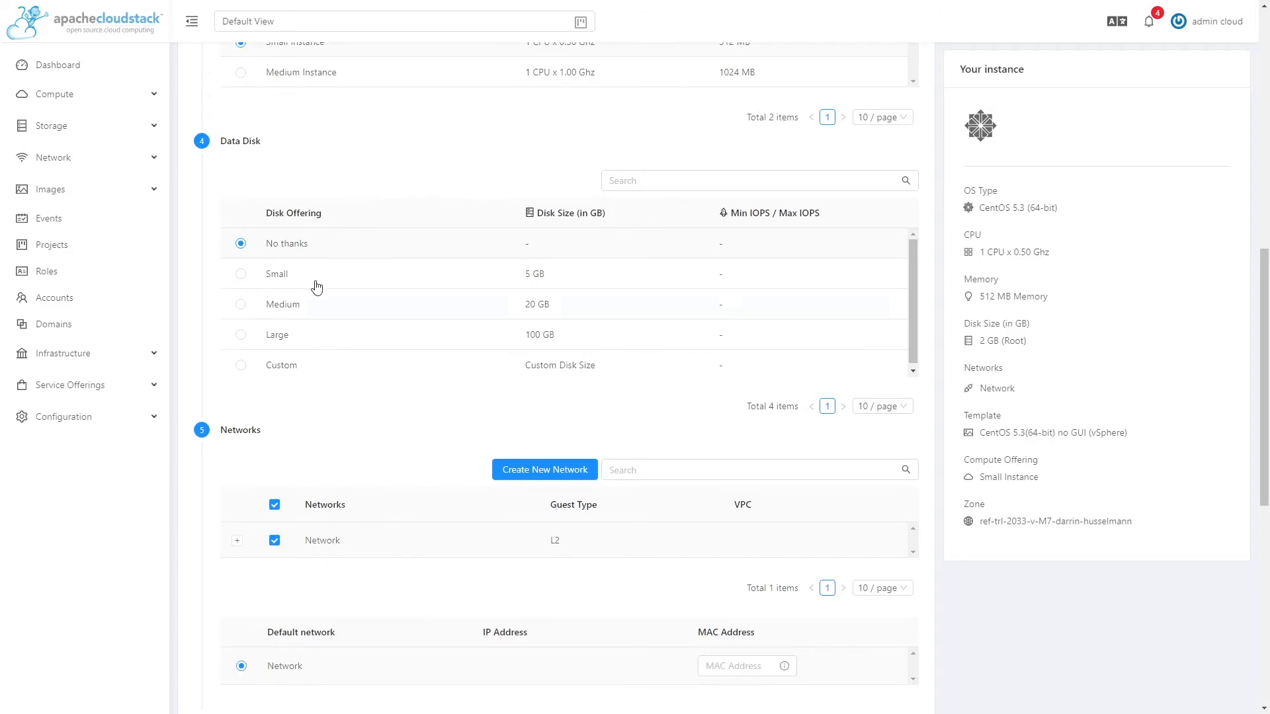
pyautogui.click(69, 385)
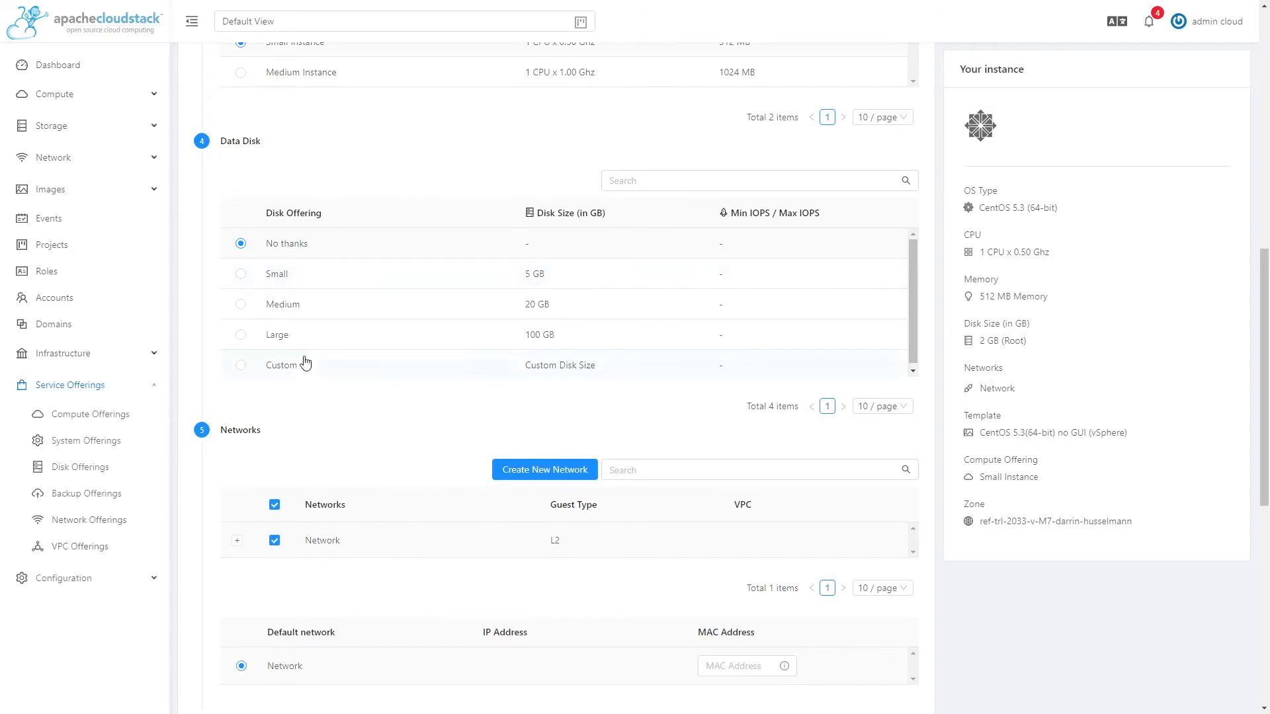
pyautogui.moveTo(60, 469)
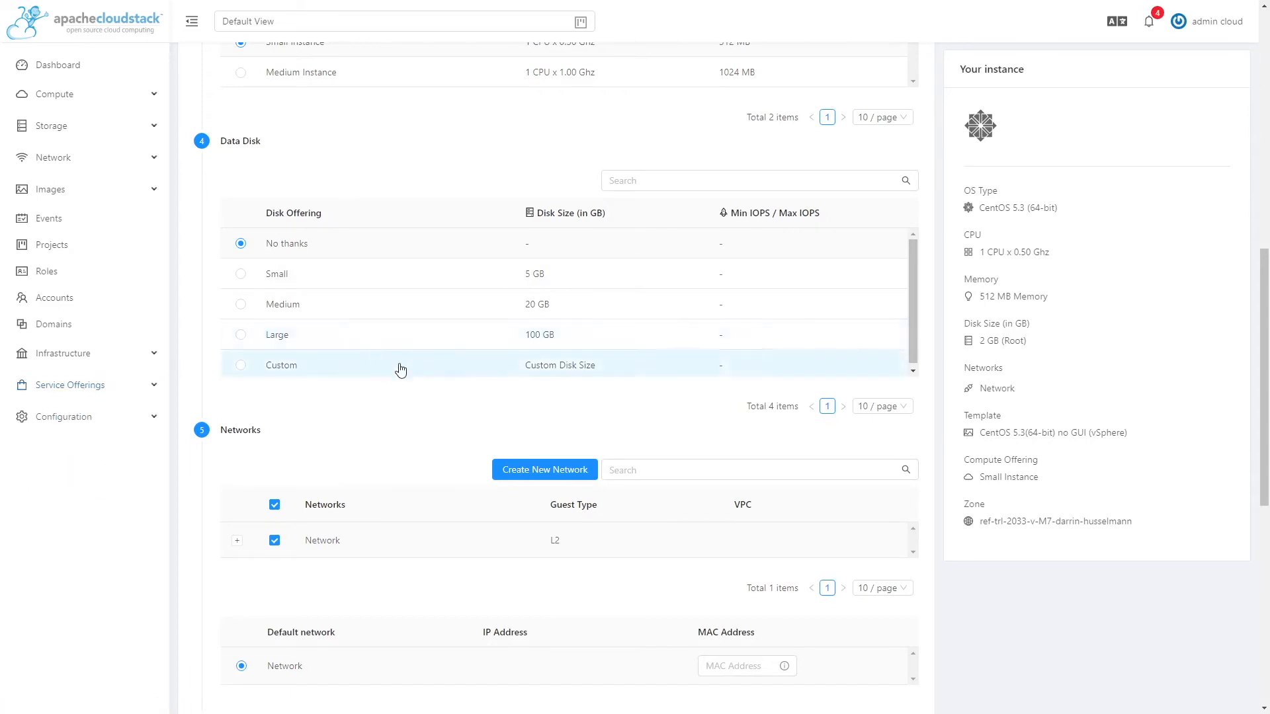
pyautogui.scroll(-3)
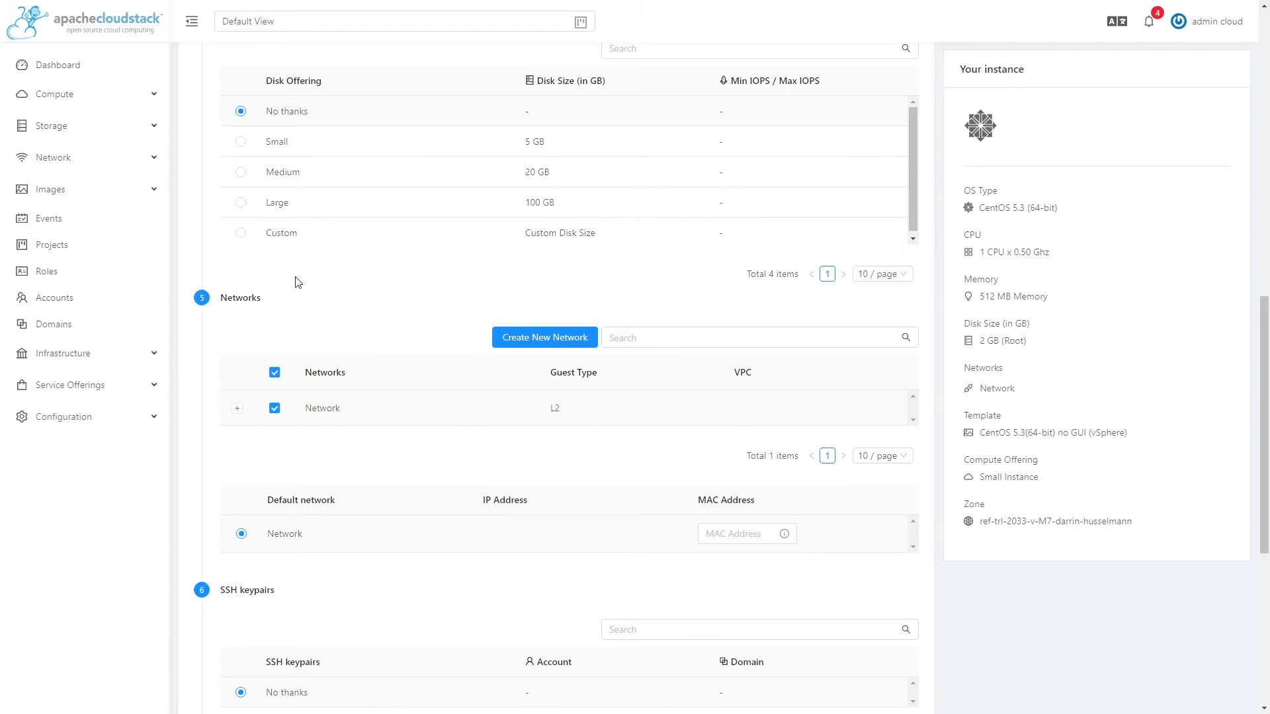
pyautogui.moveTo(379, 345)
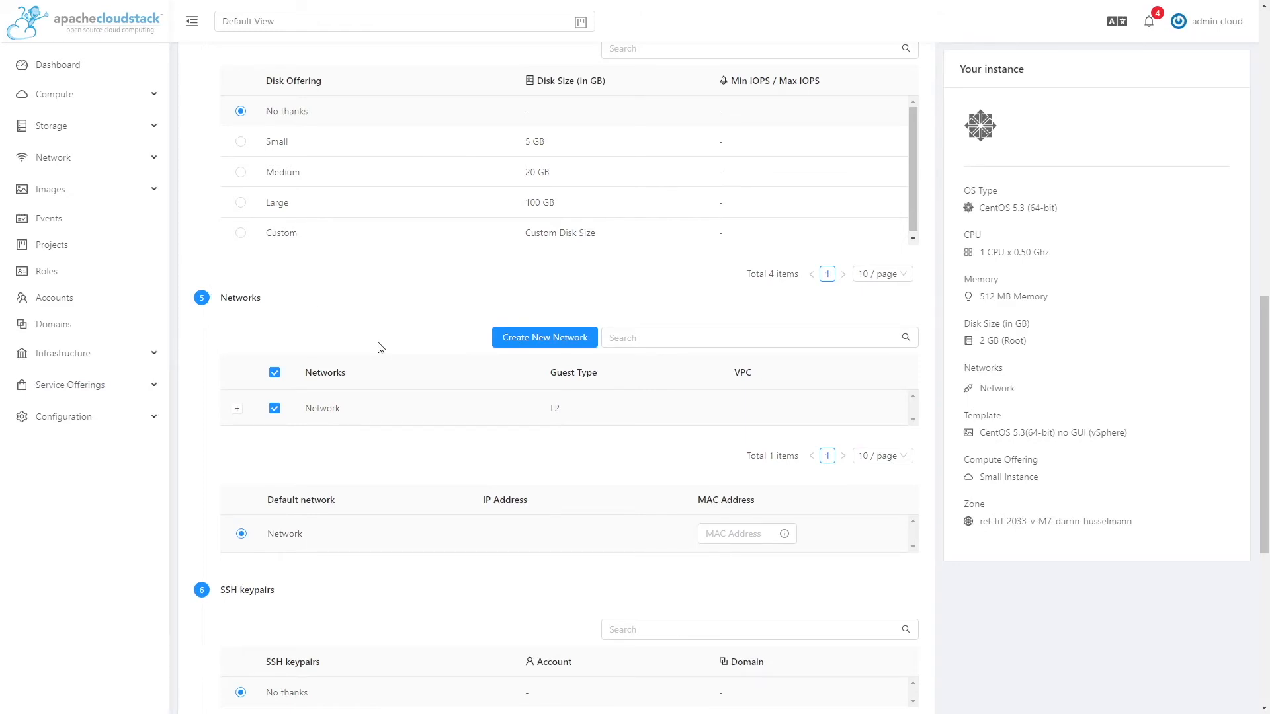
pyautogui.moveTo(337, 315)
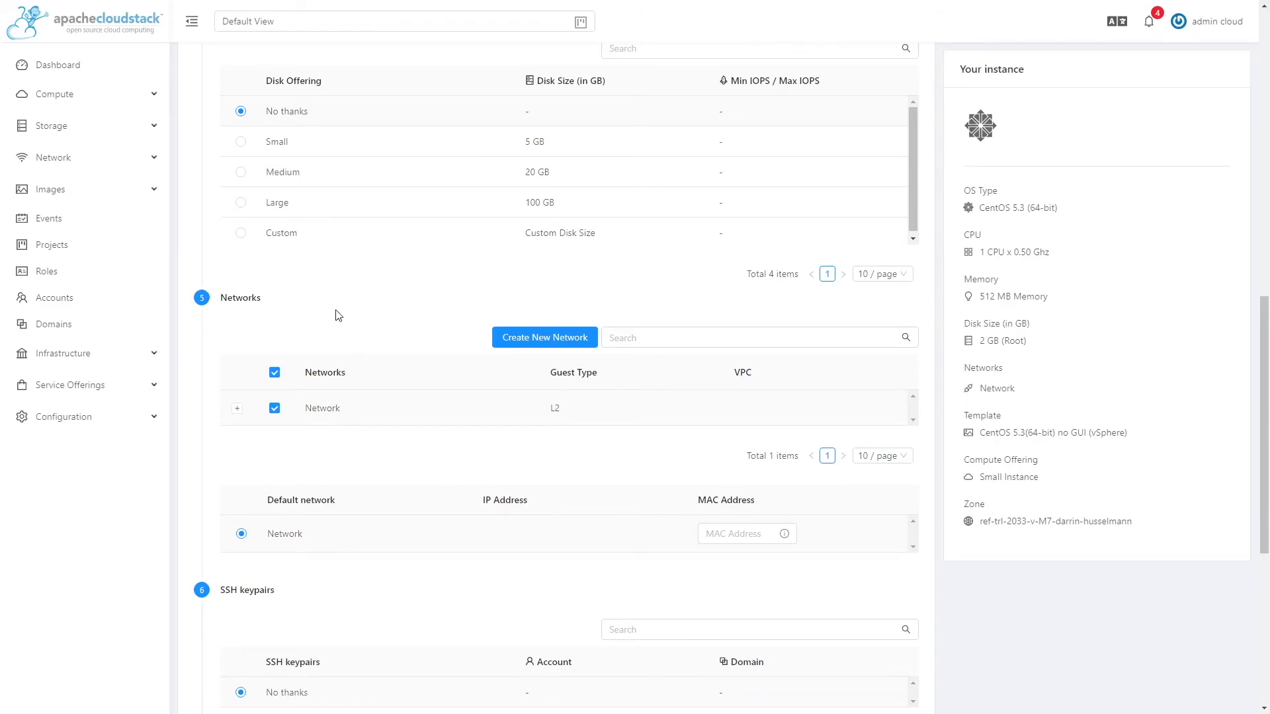
pyautogui.moveTo(291, 305)
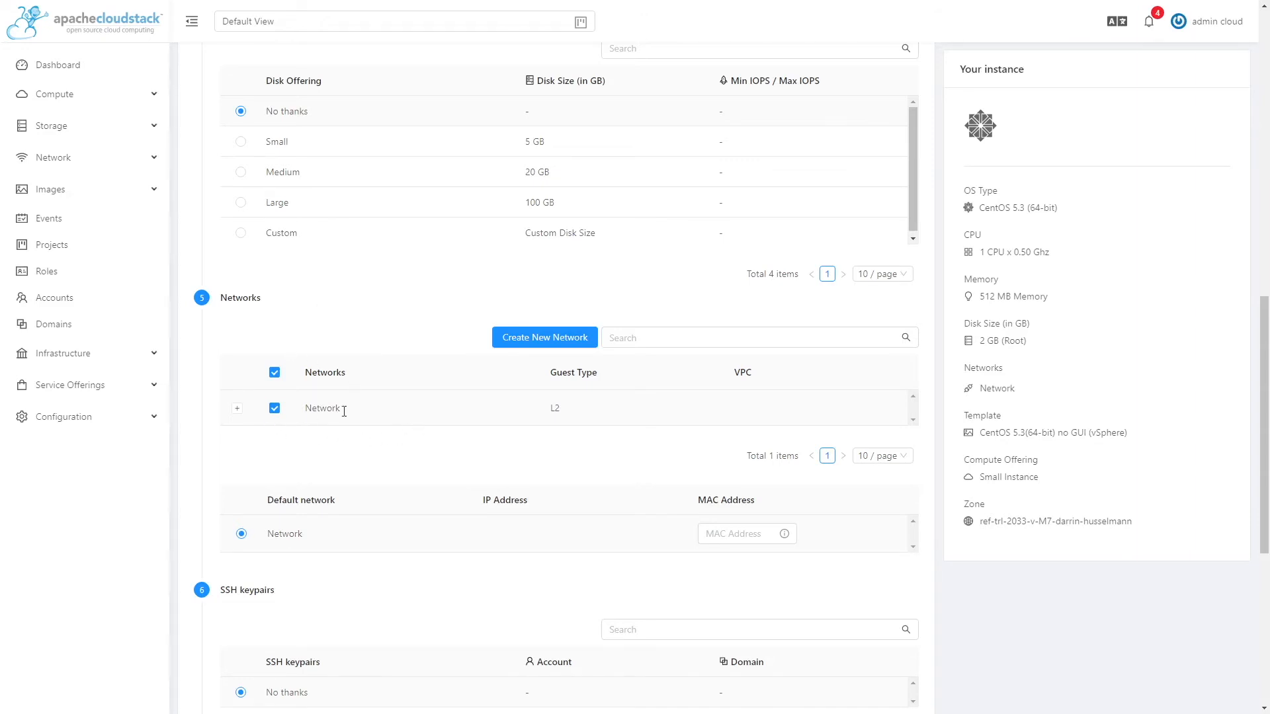
pyautogui.moveTo(342, 418)
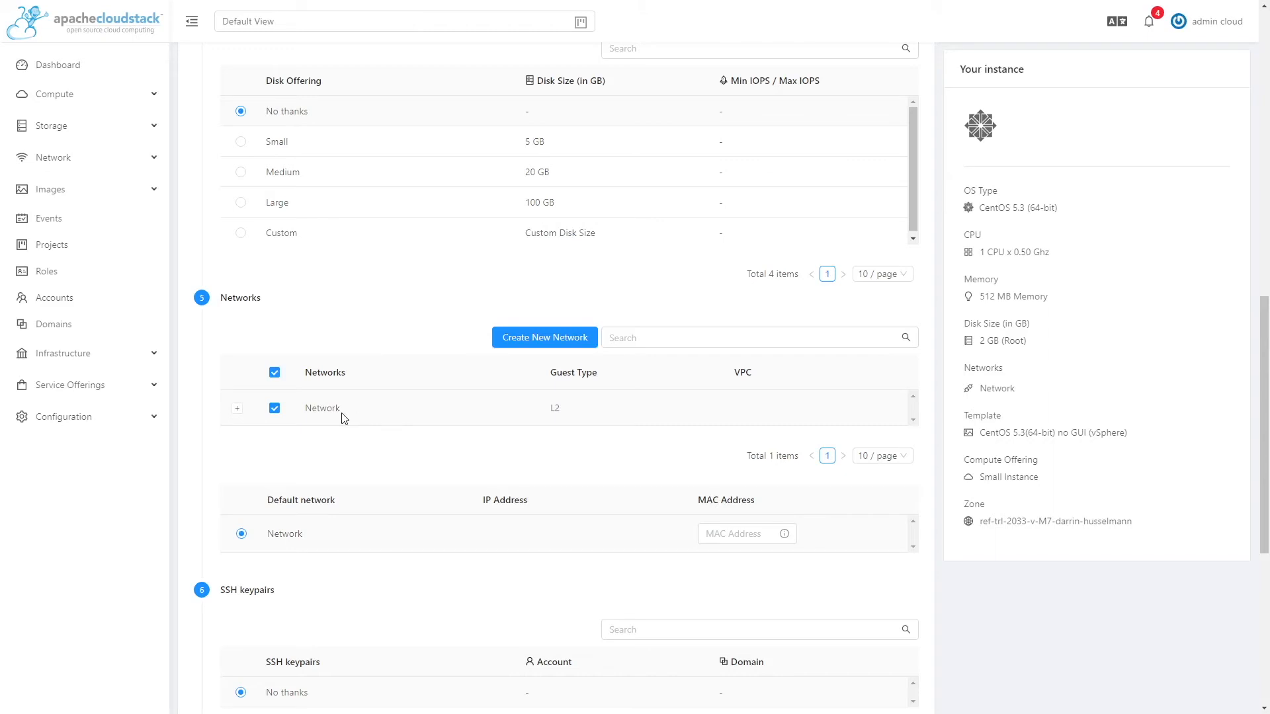
pyautogui.moveTo(443, 264)
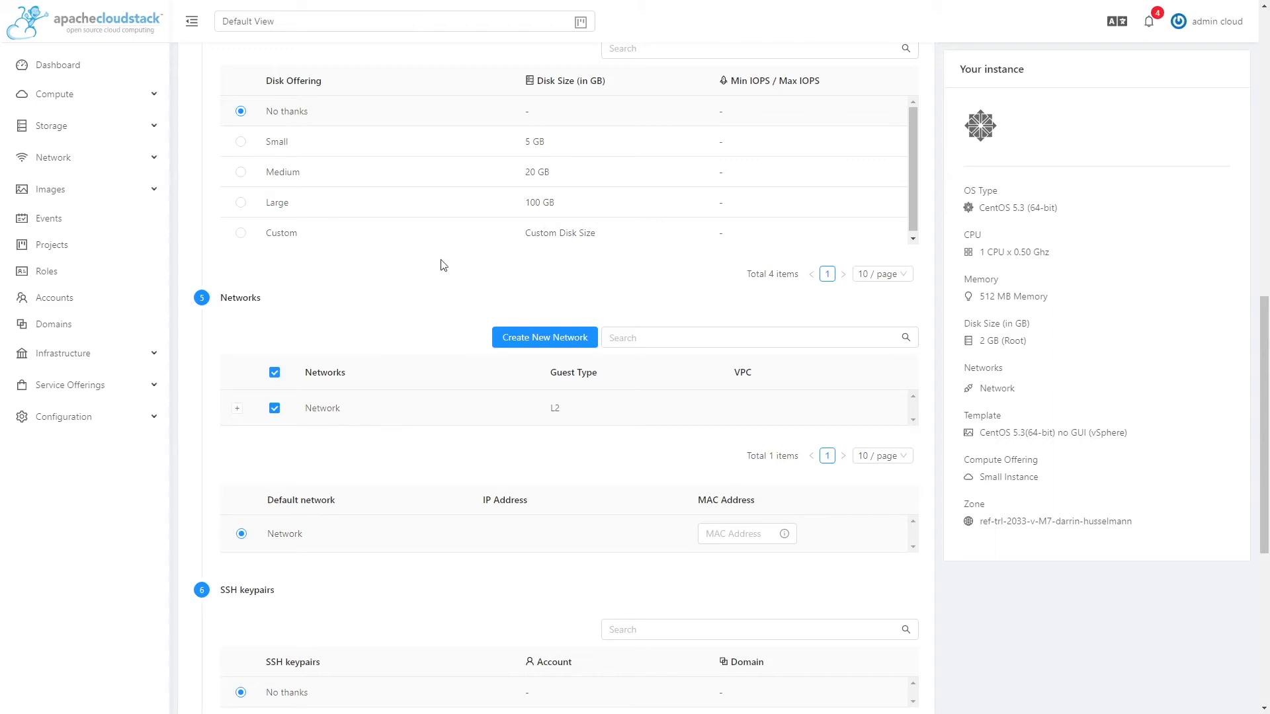
pyautogui.moveTo(367, 414)
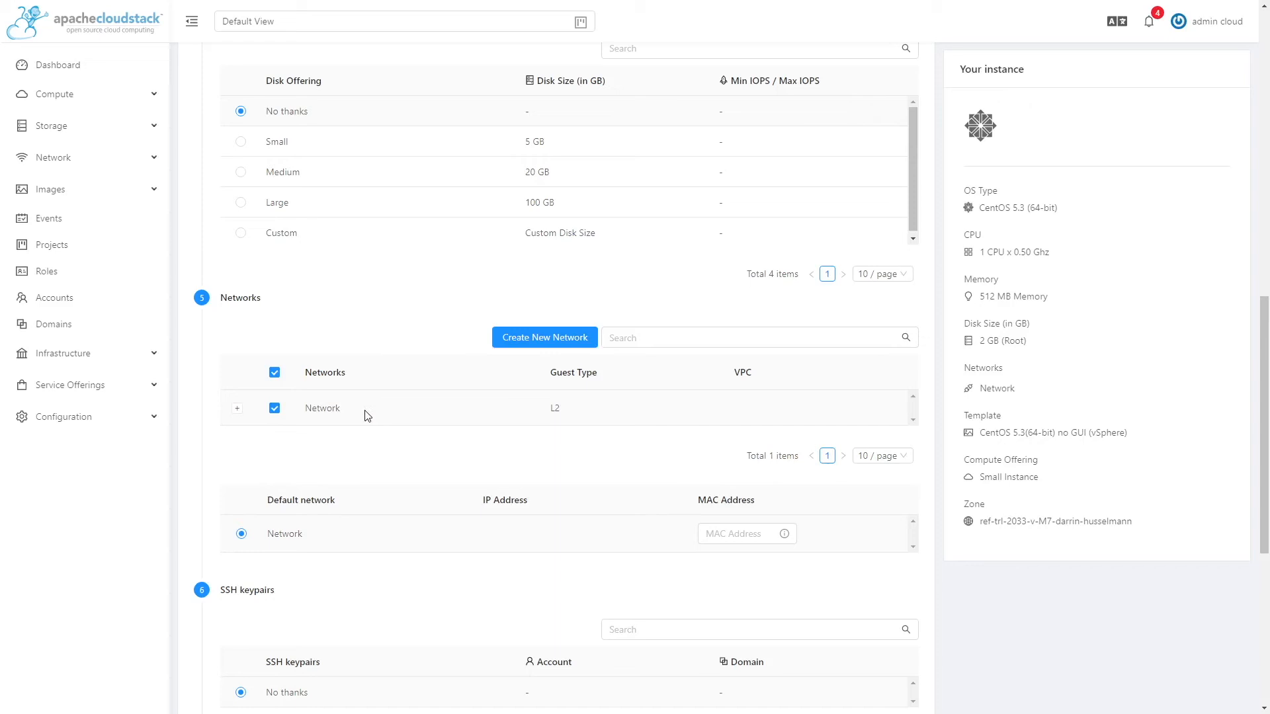
pyautogui.scroll(-3)
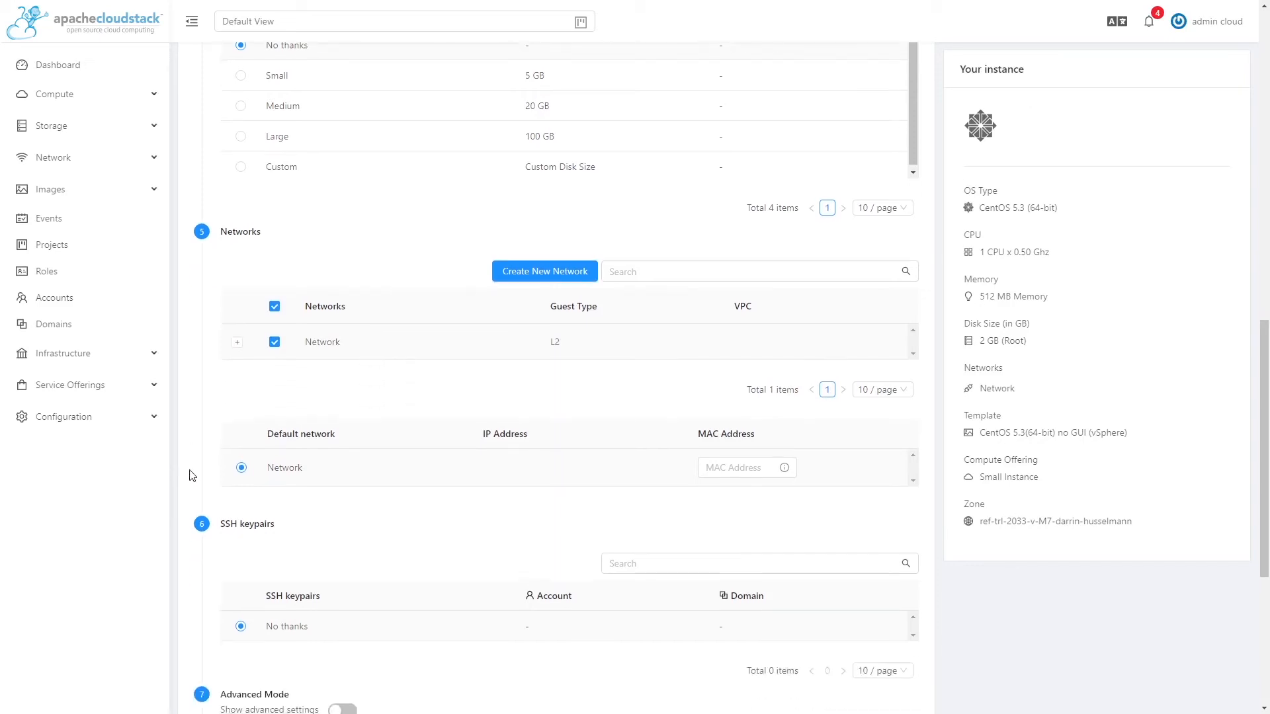
pyautogui.scroll(-3)
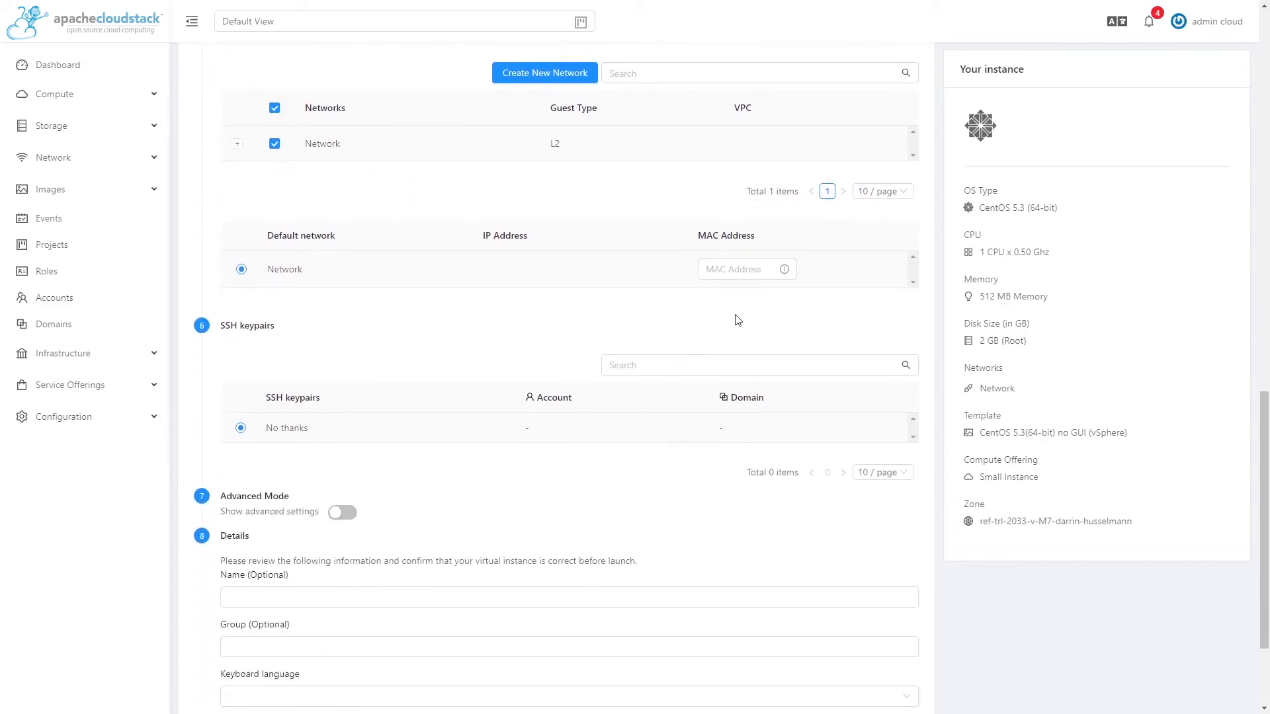
pyautogui.scroll(-3)
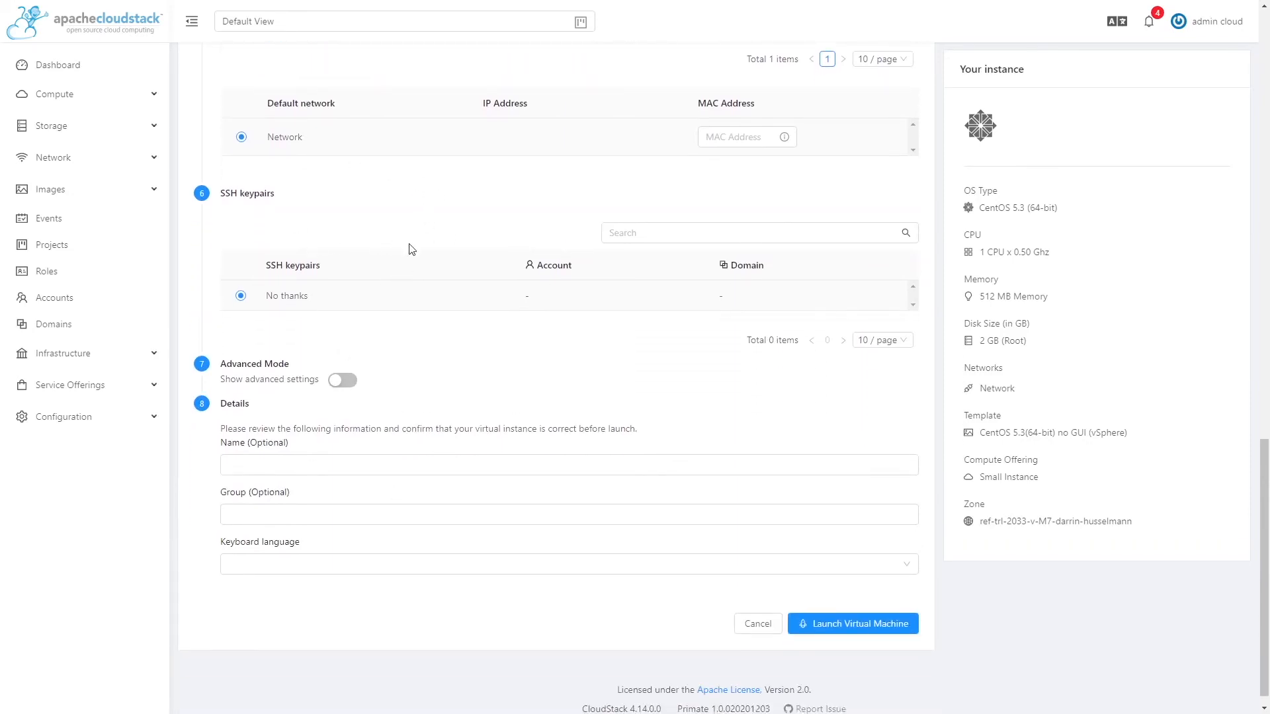
pyautogui.scroll(-3)
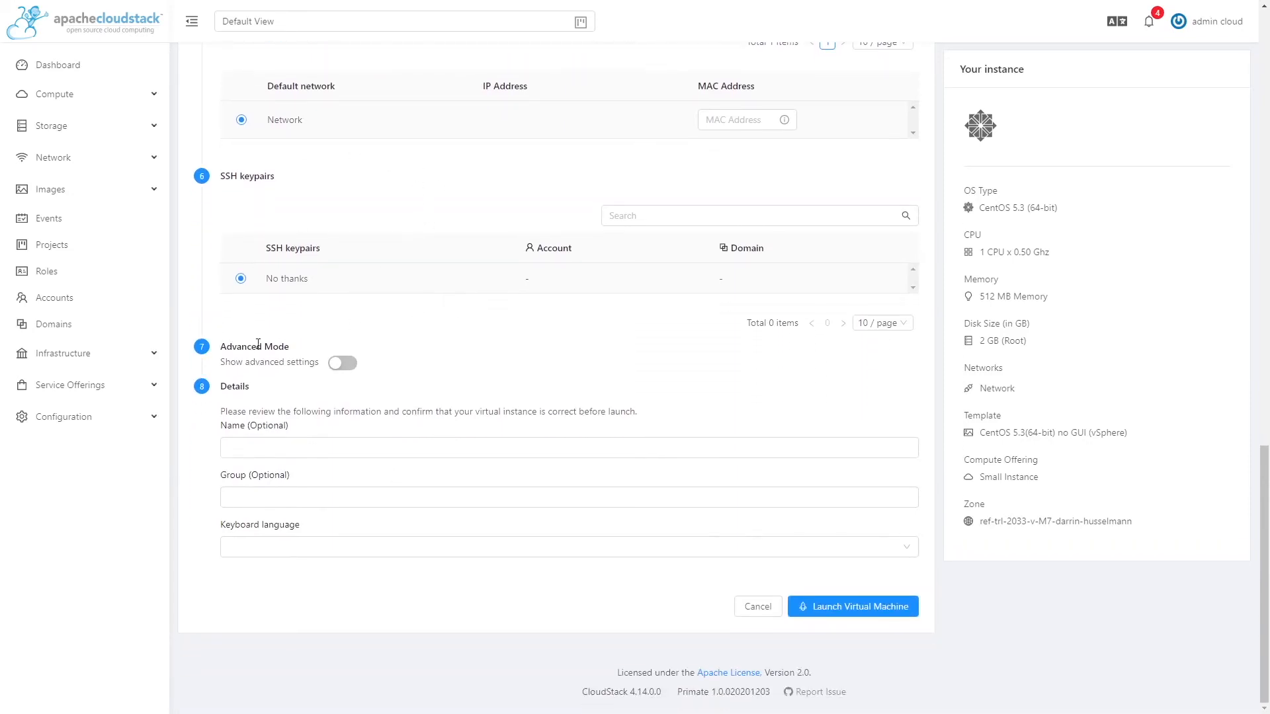
pyautogui.moveTo(382, 393)
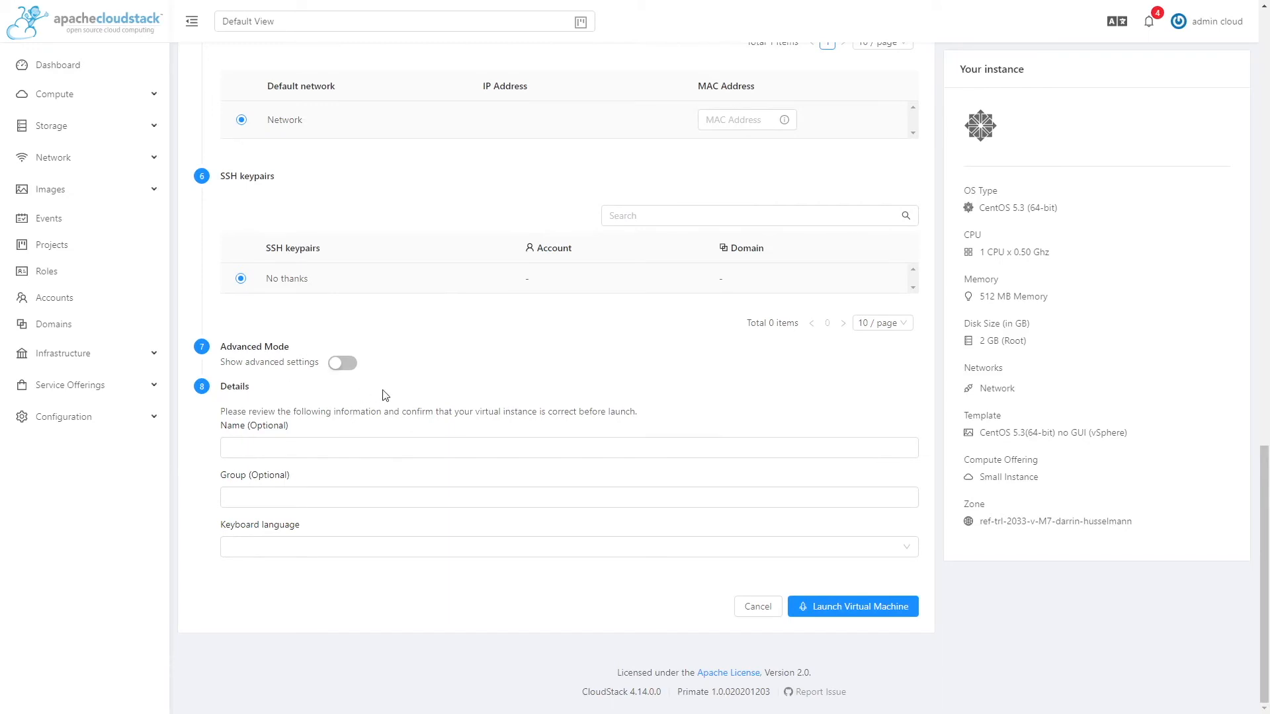
pyautogui.moveTo(357, 385)
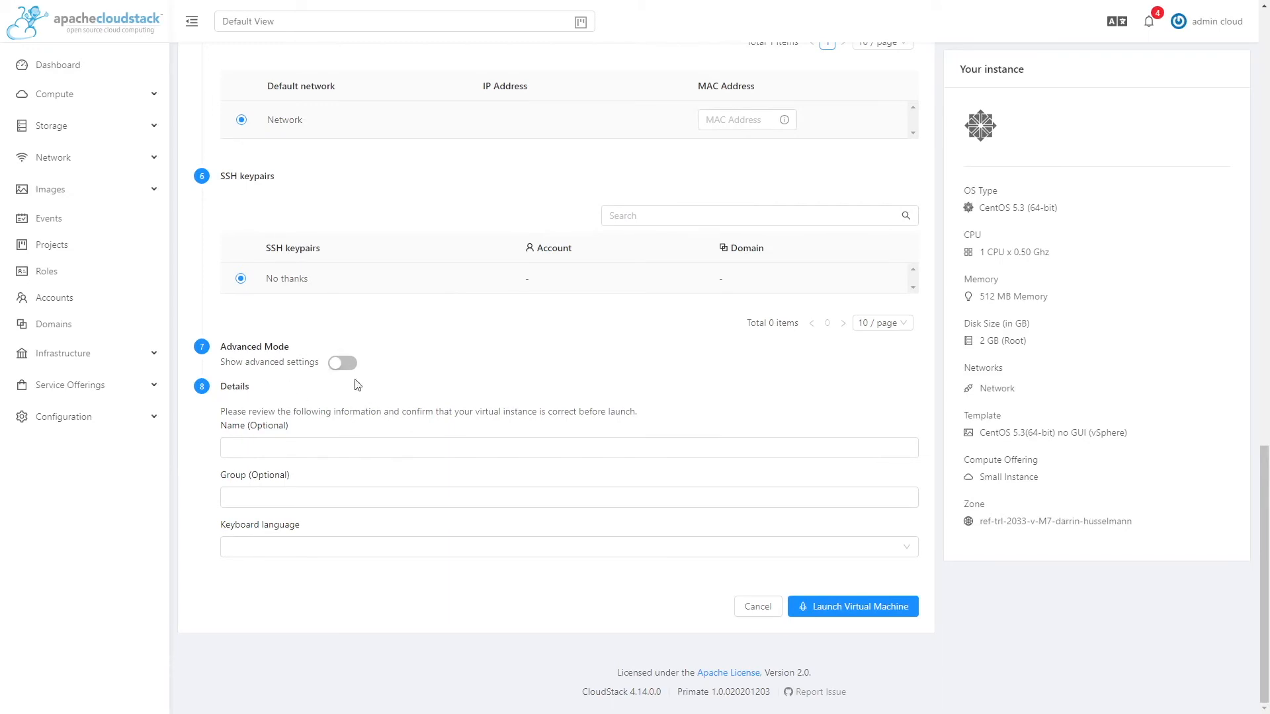
pyautogui.click(341, 362)
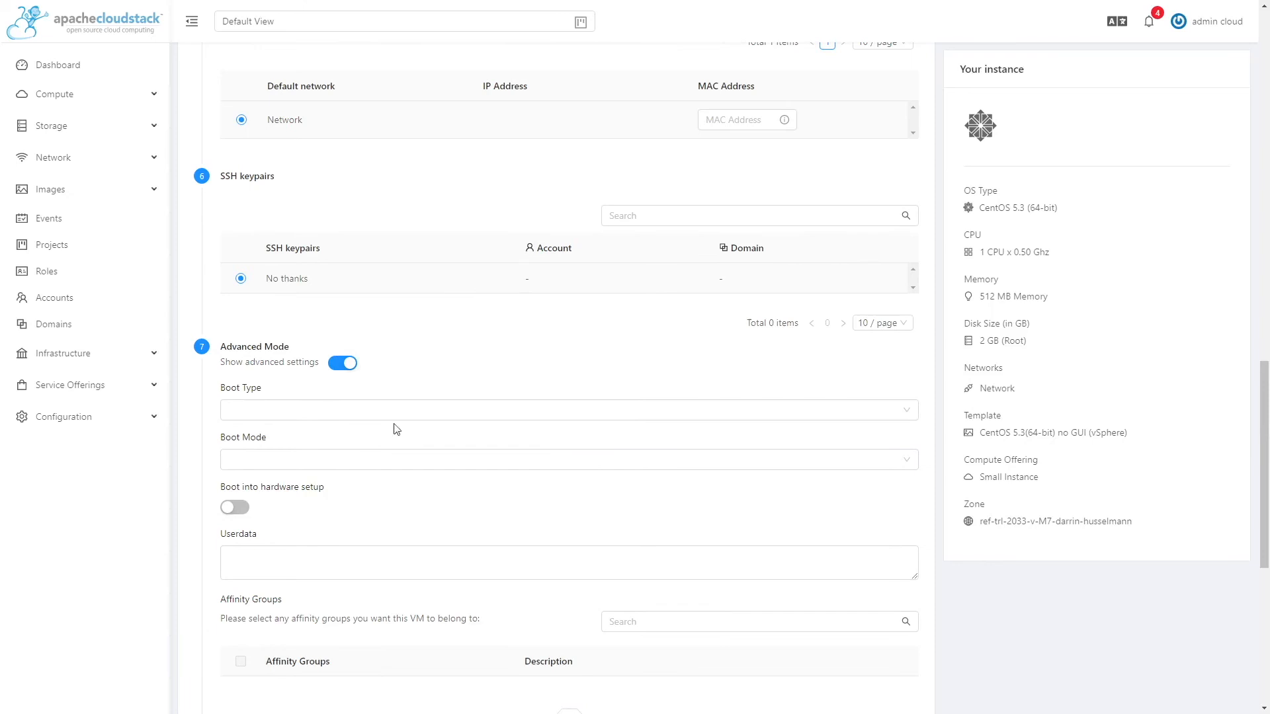
pyautogui.click(566, 406)
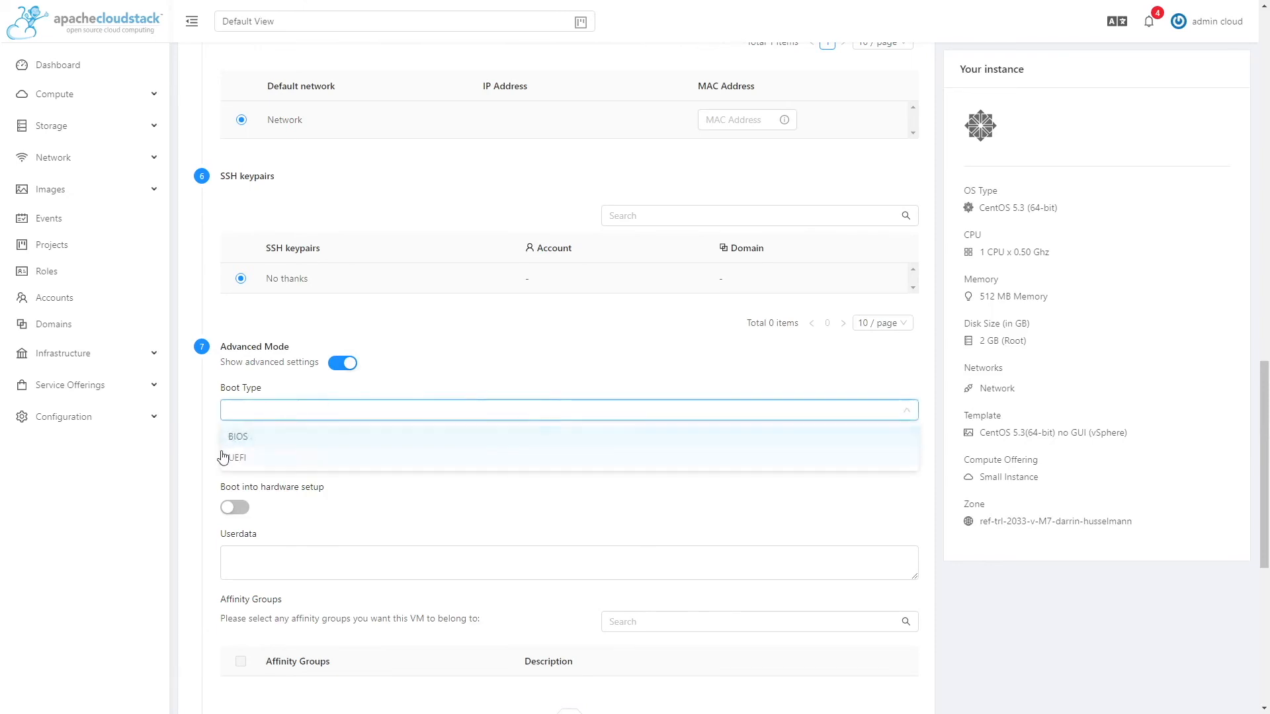
pyautogui.moveTo(258, 463)
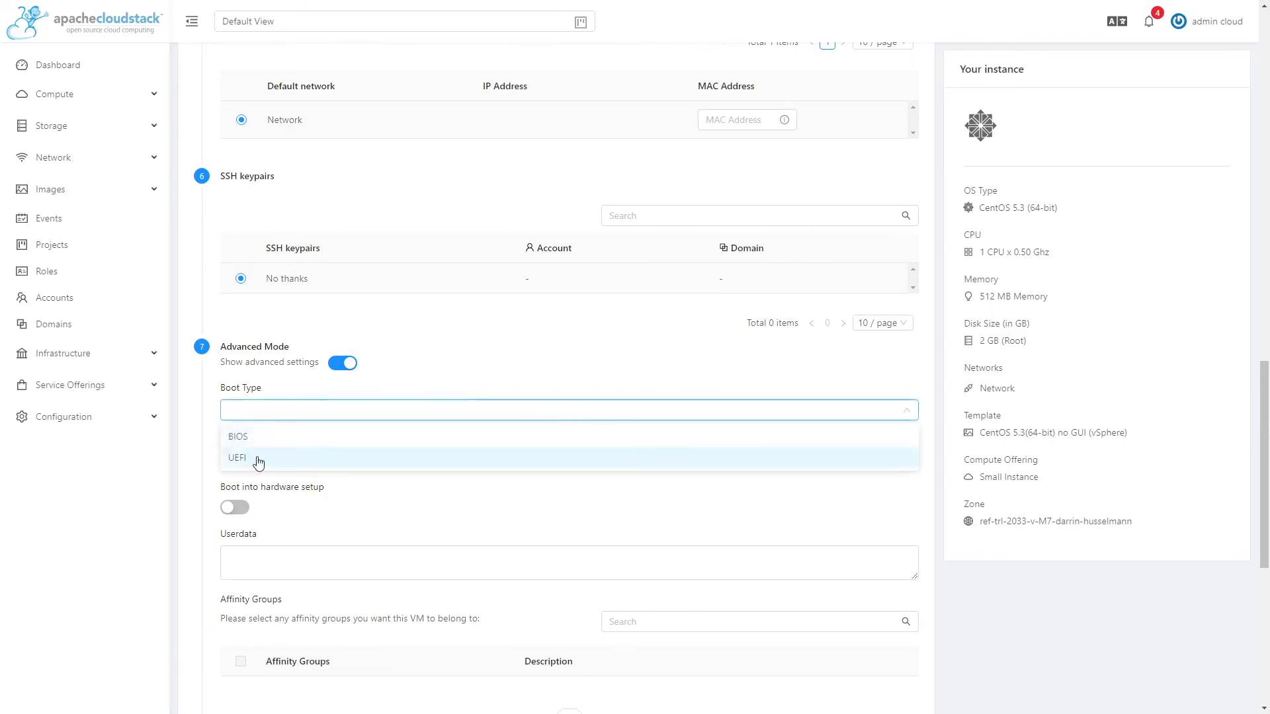
pyautogui.moveTo(330, 447)
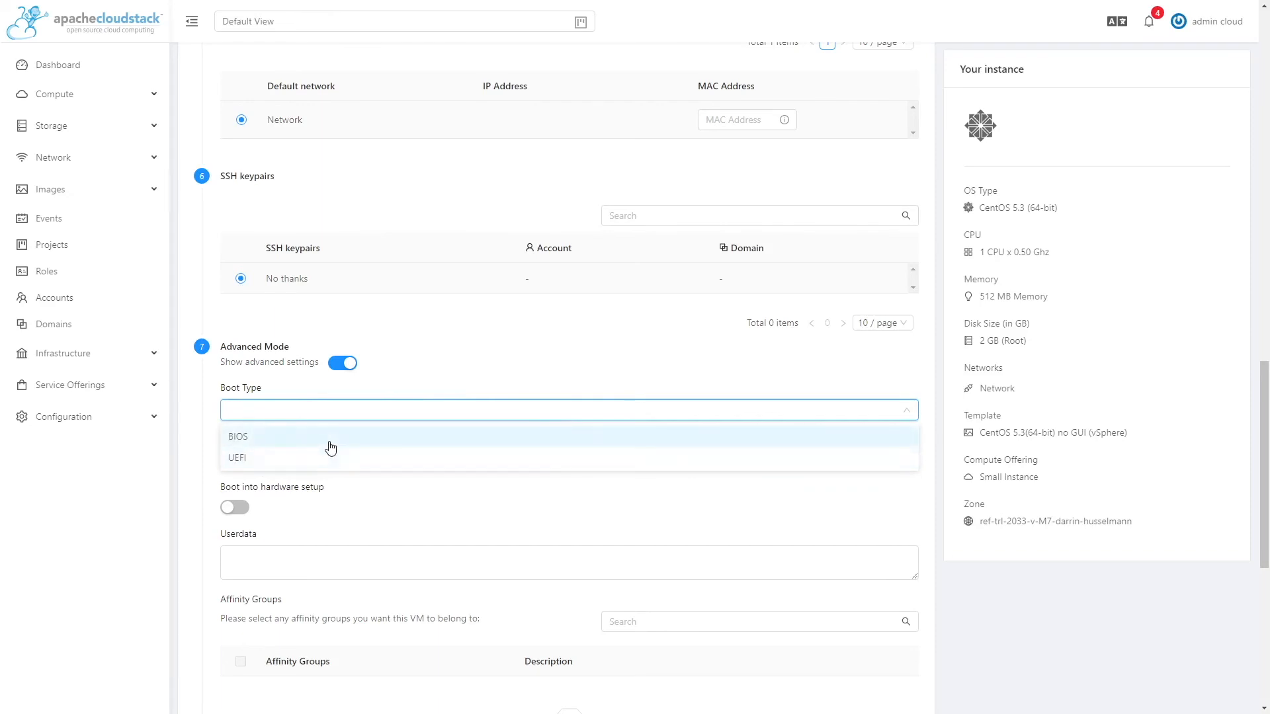
pyautogui.moveTo(304, 444)
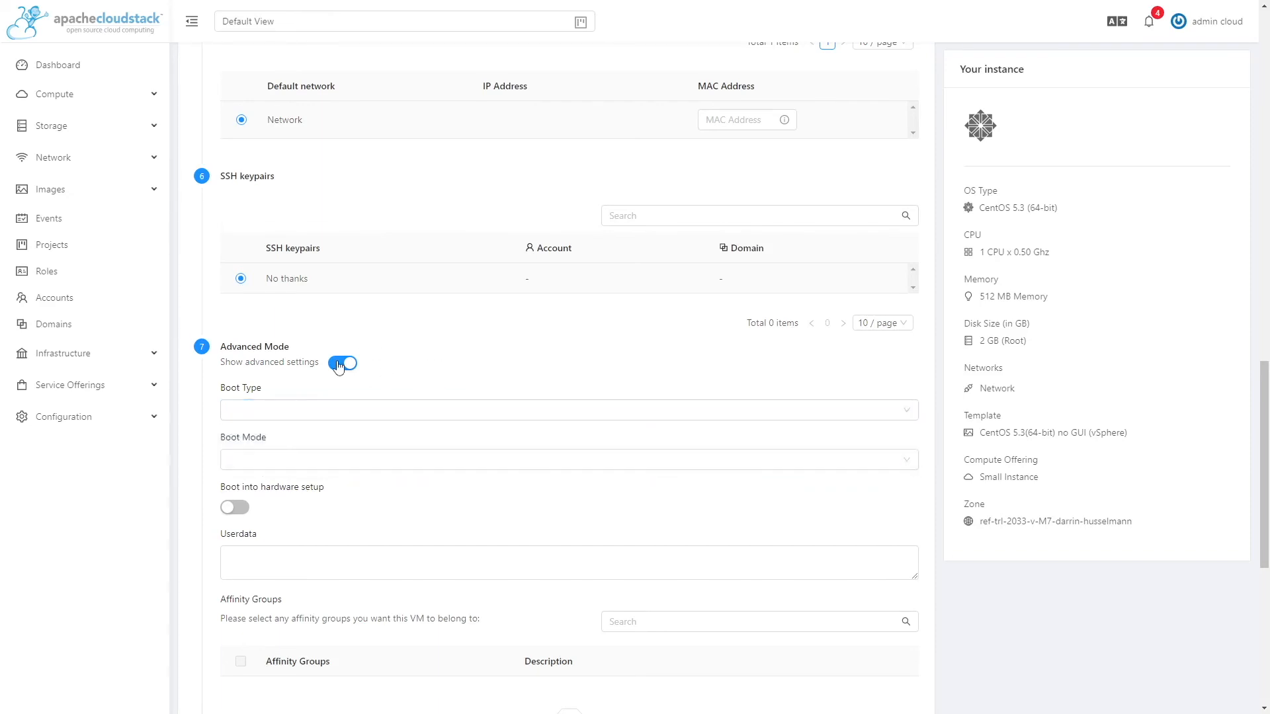
pyautogui.click(342, 362)
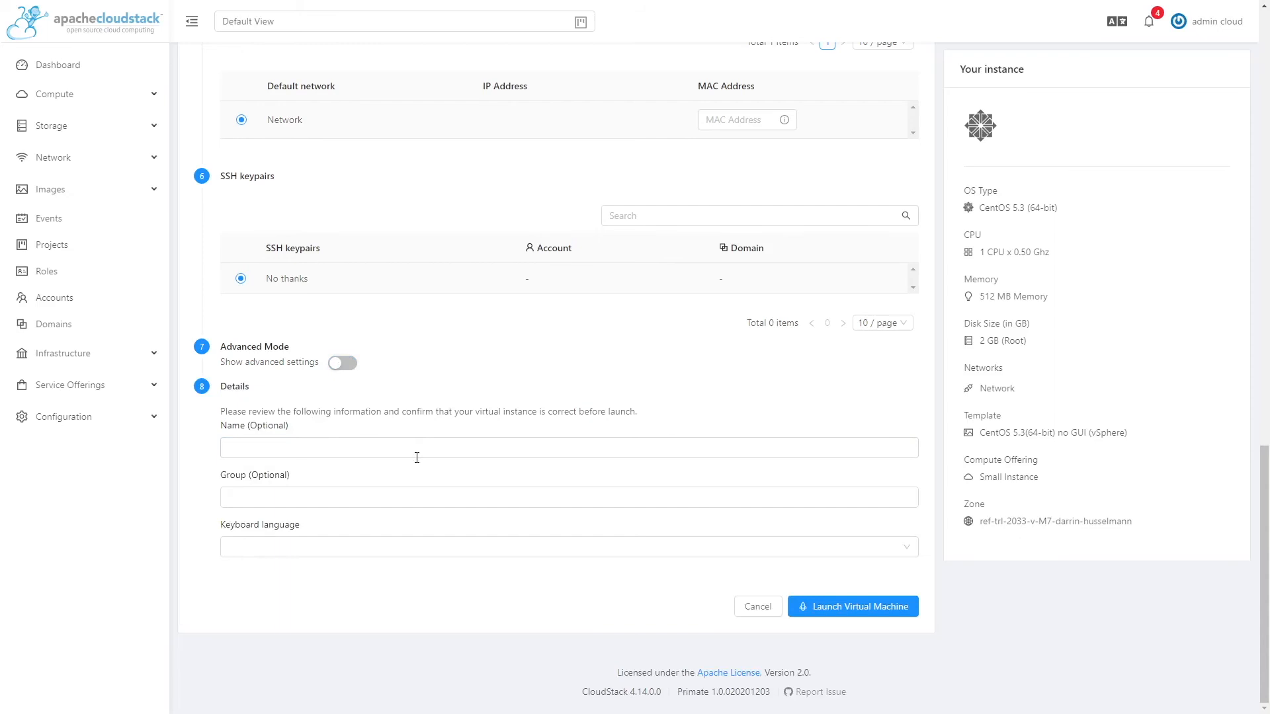
pyautogui.moveTo(954, 621)
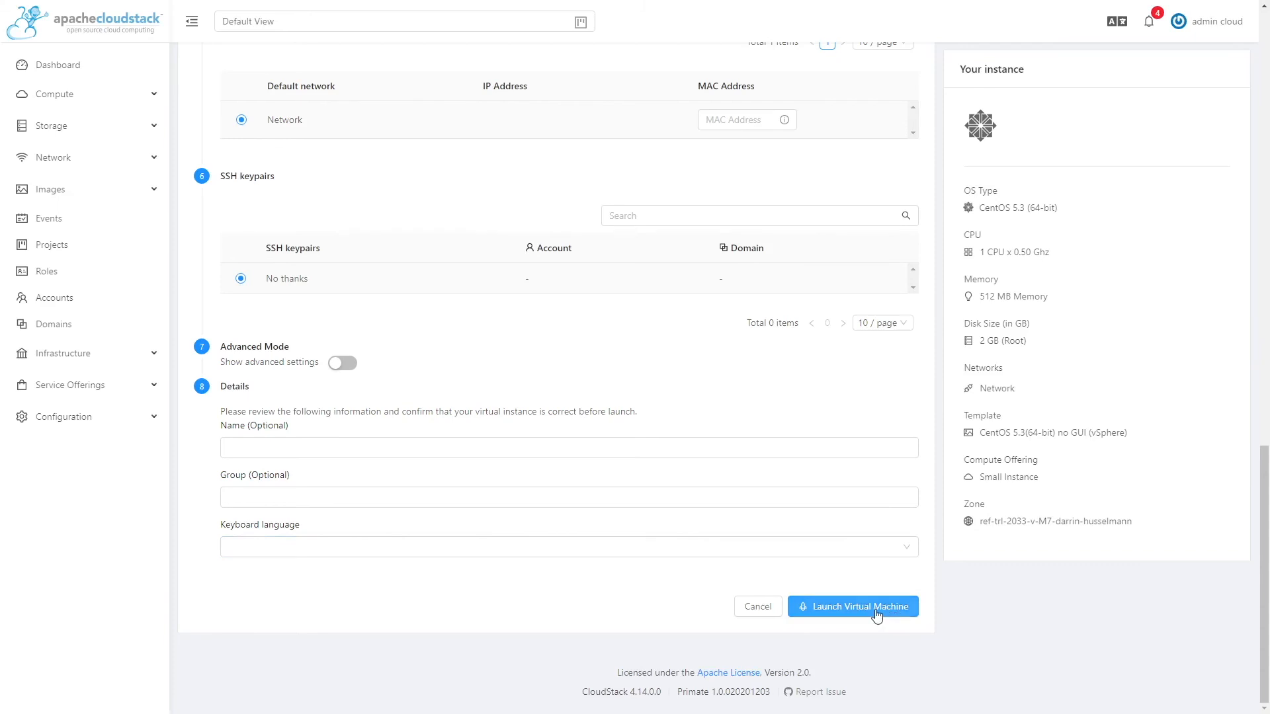
# Launch the VM, wait until it is Running, and view its CentOS 5.3 / Small Instance details
pyautogui.click(854, 606)
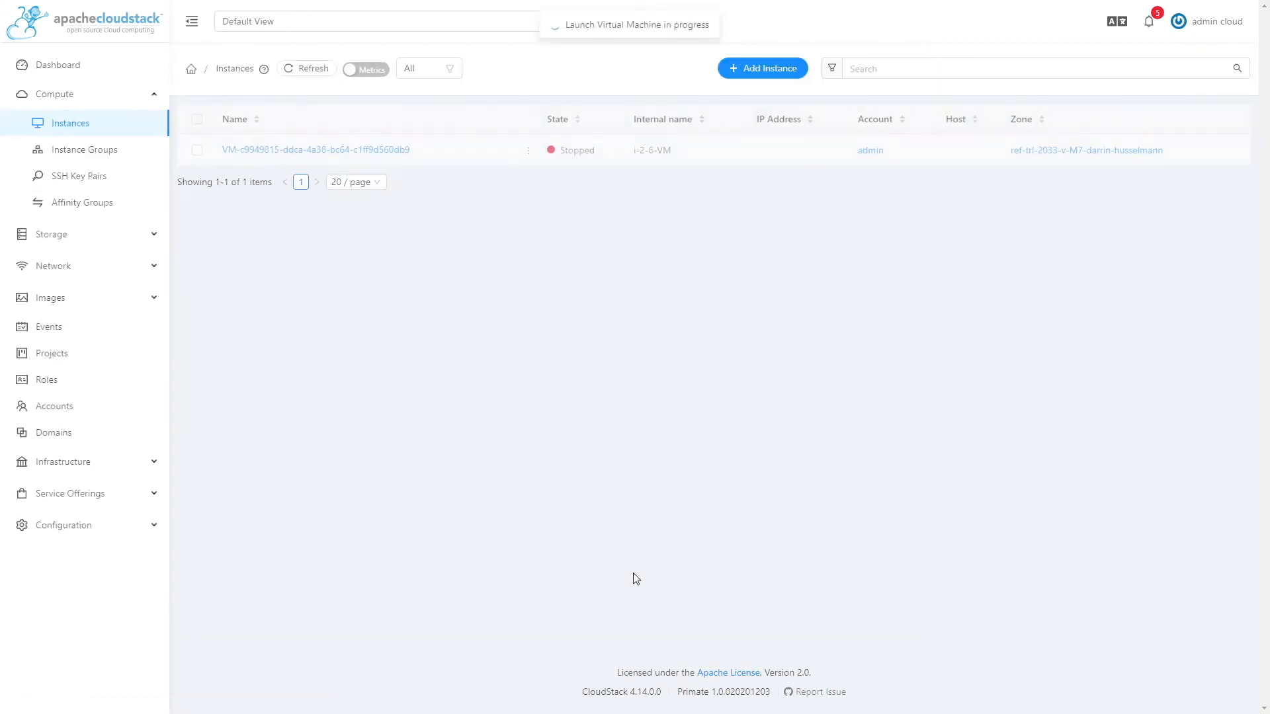
pyautogui.moveTo(632, 328)
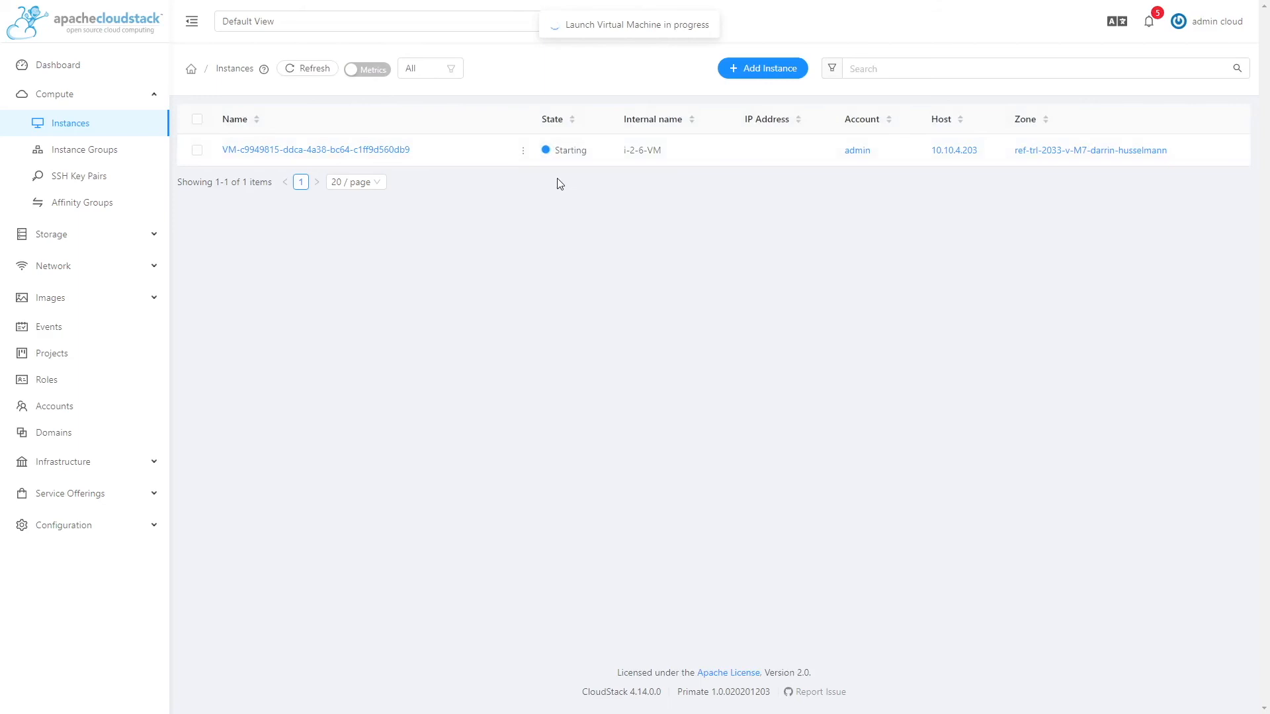
pyautogui.moveTo(654, 219)
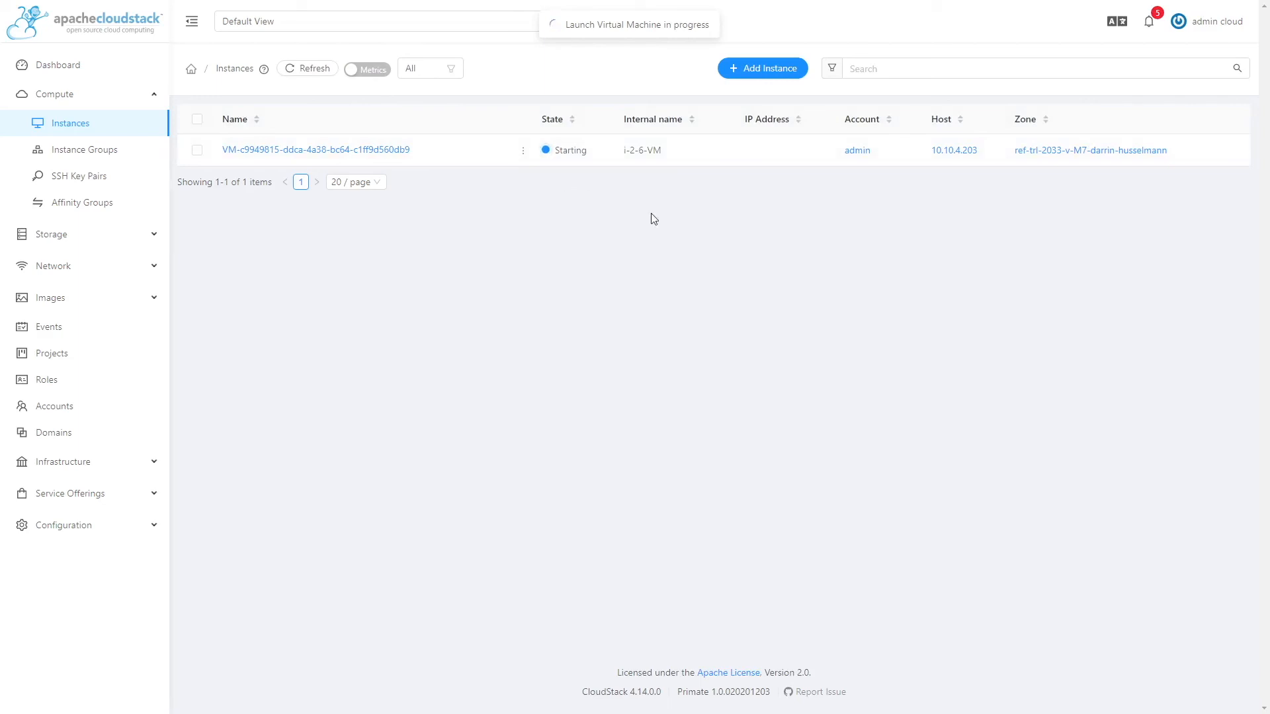
pyautogui.moveTo(779, 347)
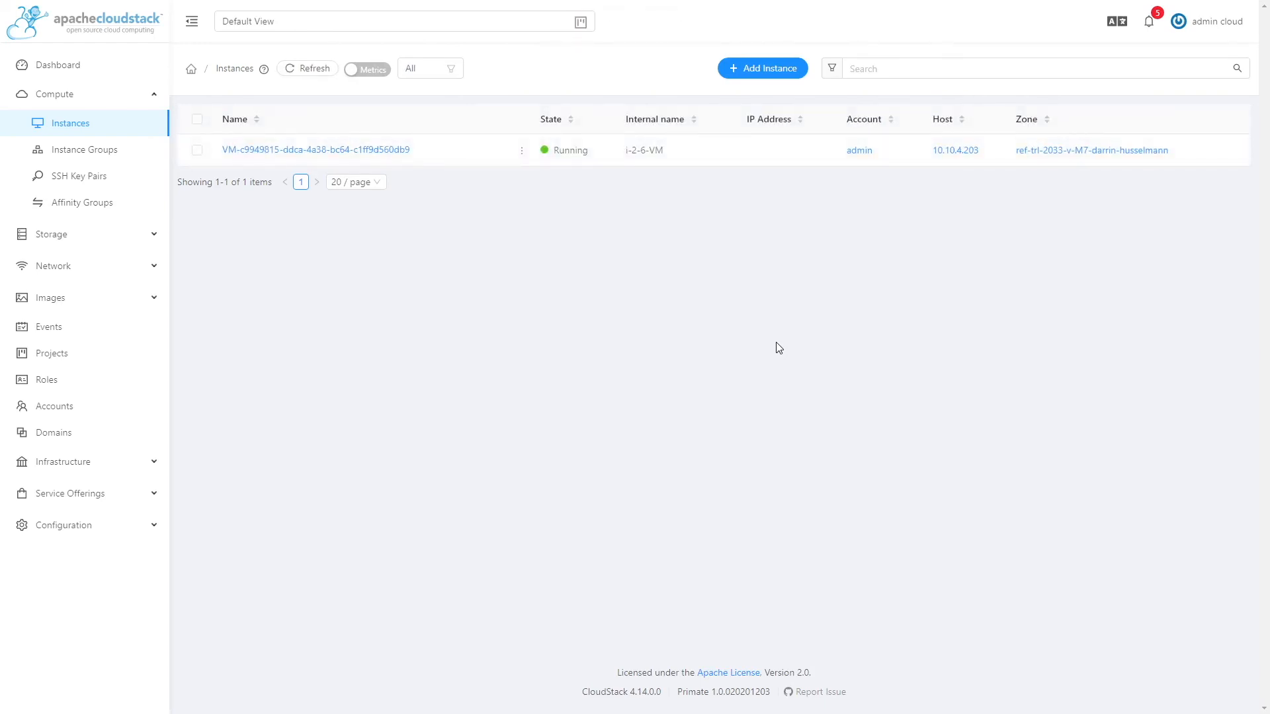
pyautogui.moveTo(591, 192)
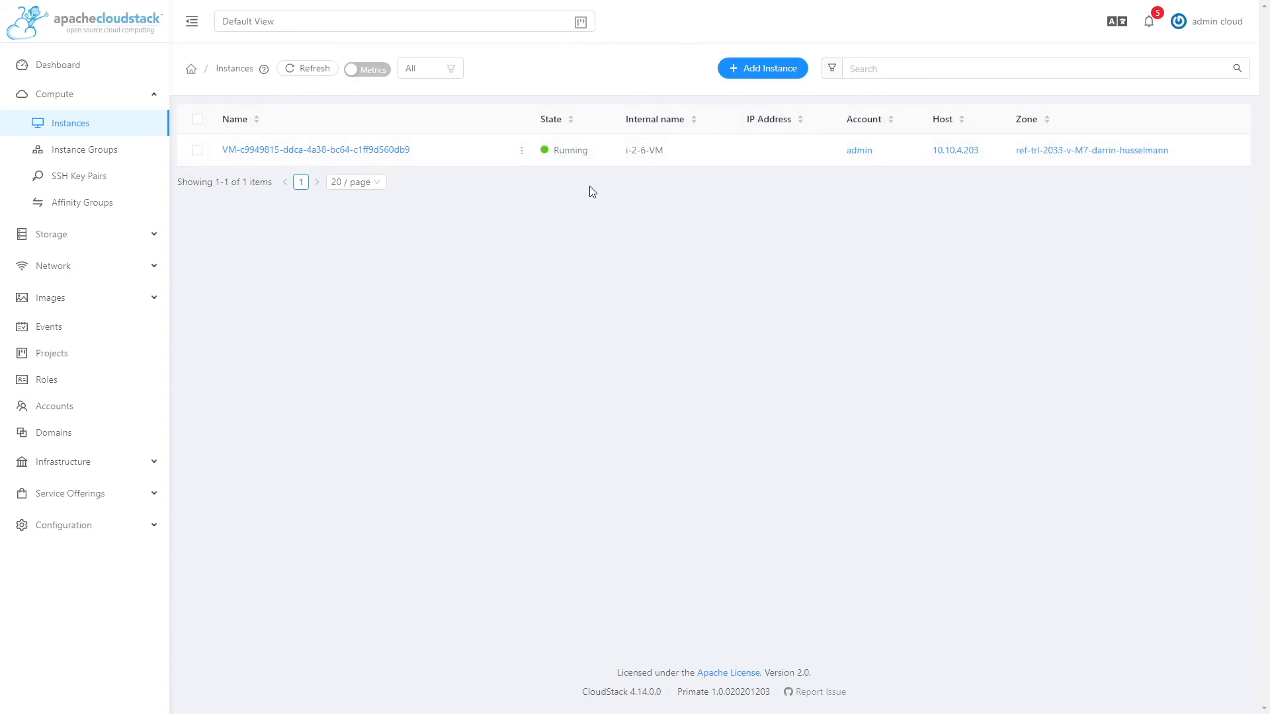
pyautogui.click(315, 150)
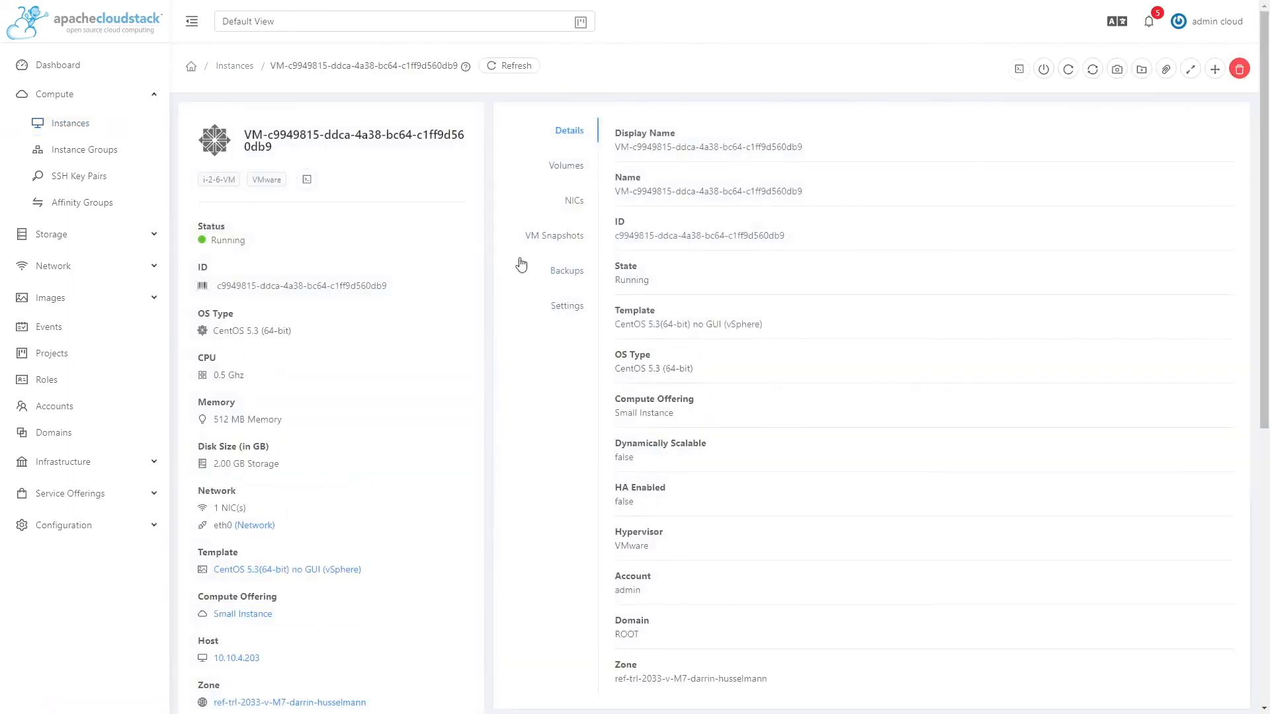
# View the running instance's console showing CentOS boot messages
pyautogui.click(1018, 69)
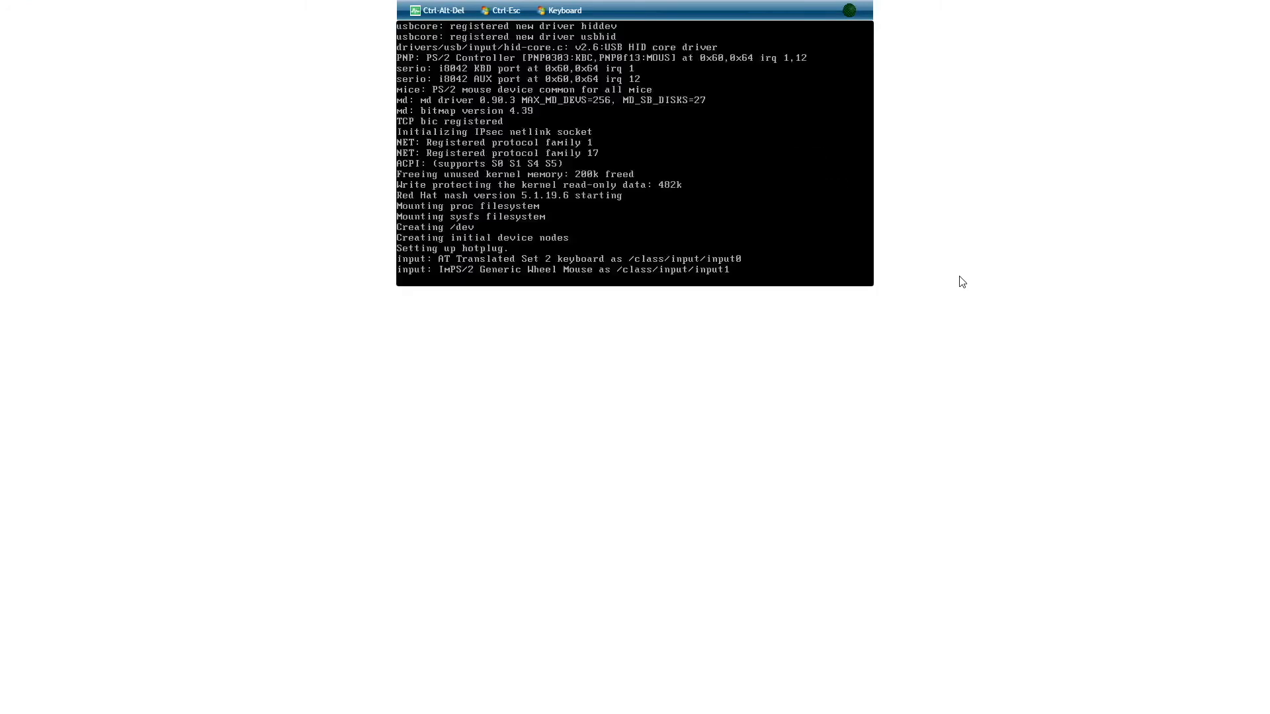